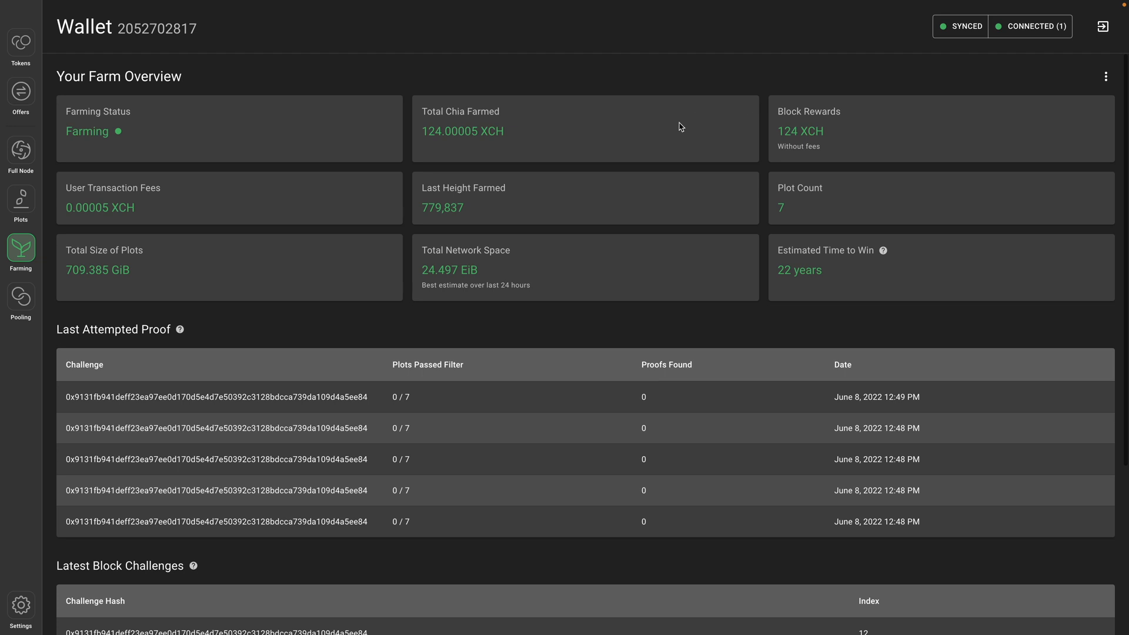
Review the farming rewards target address settings and close them without saving
left_click(1105, 76)
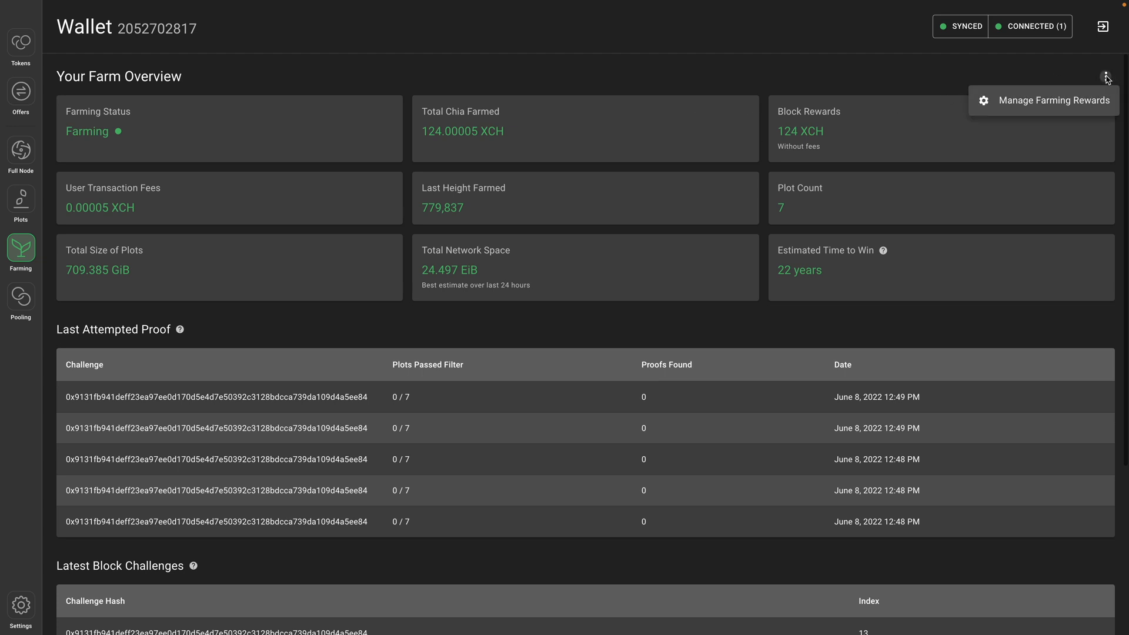
left_click(1052, 100)
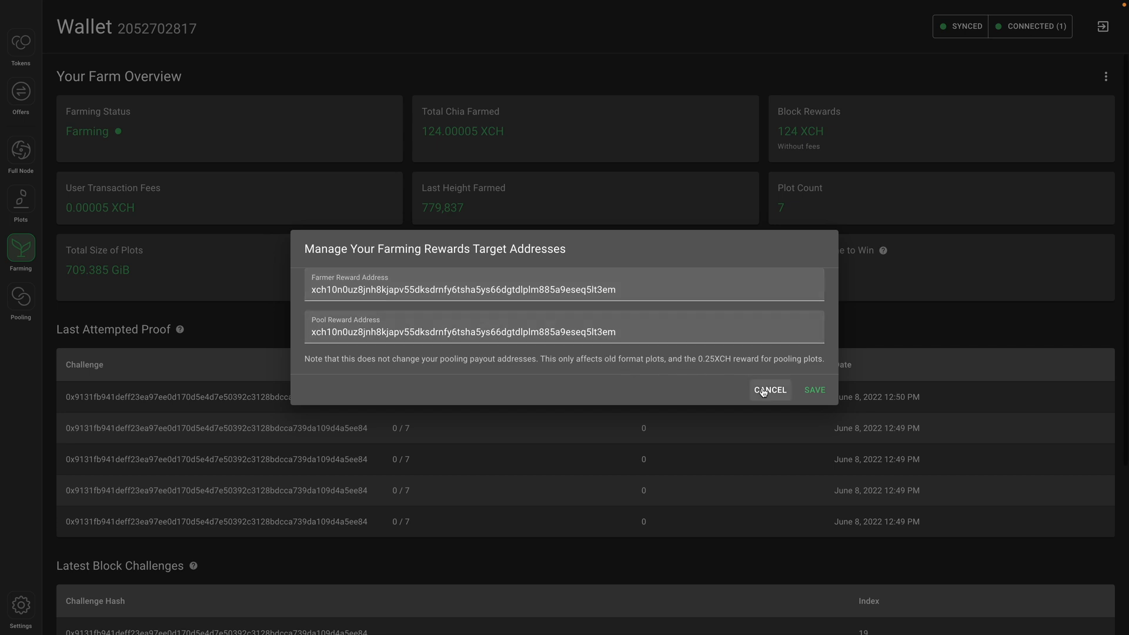
left_click(769, 389)
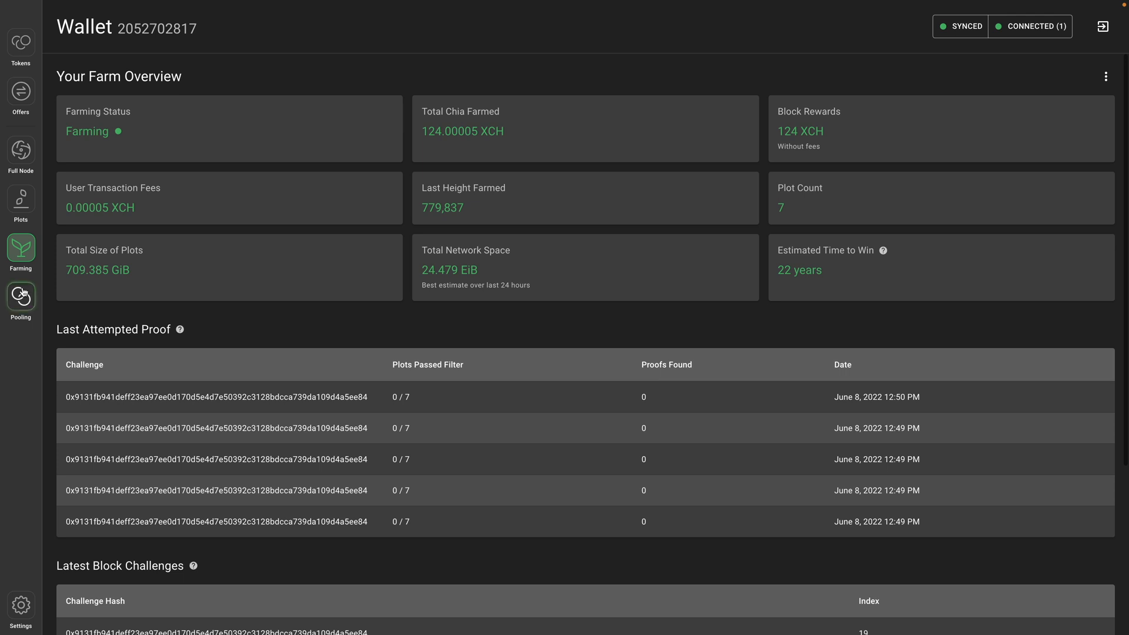
Show the one-time pool login link for the Ivory Limpet plot NFT from the pool overview
left_click(20, 298)
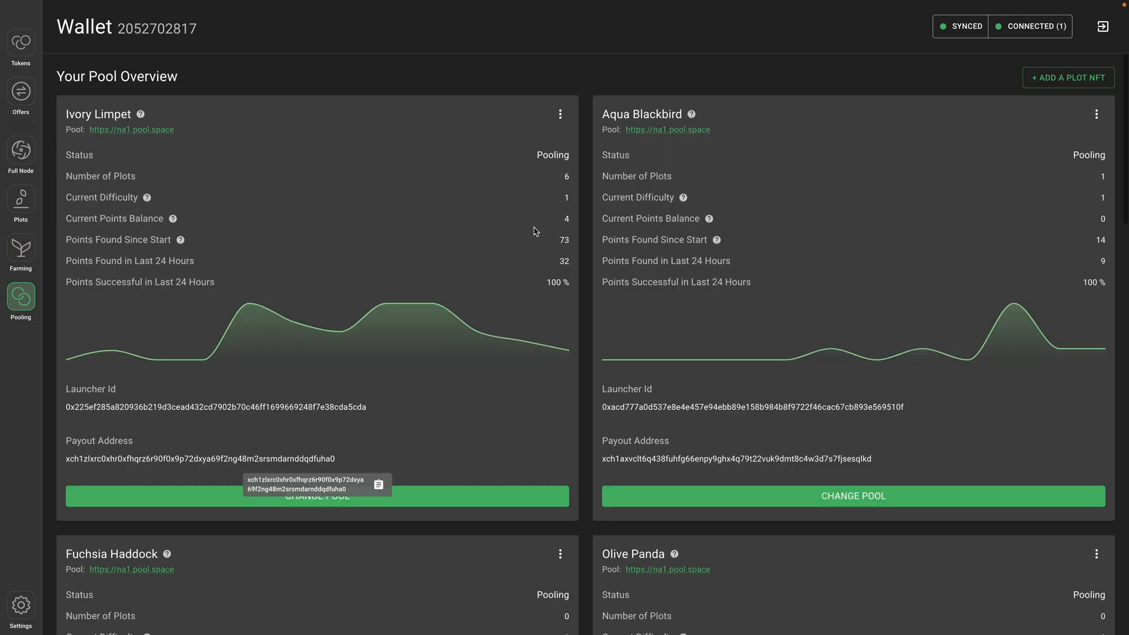
left_click(560, 114)
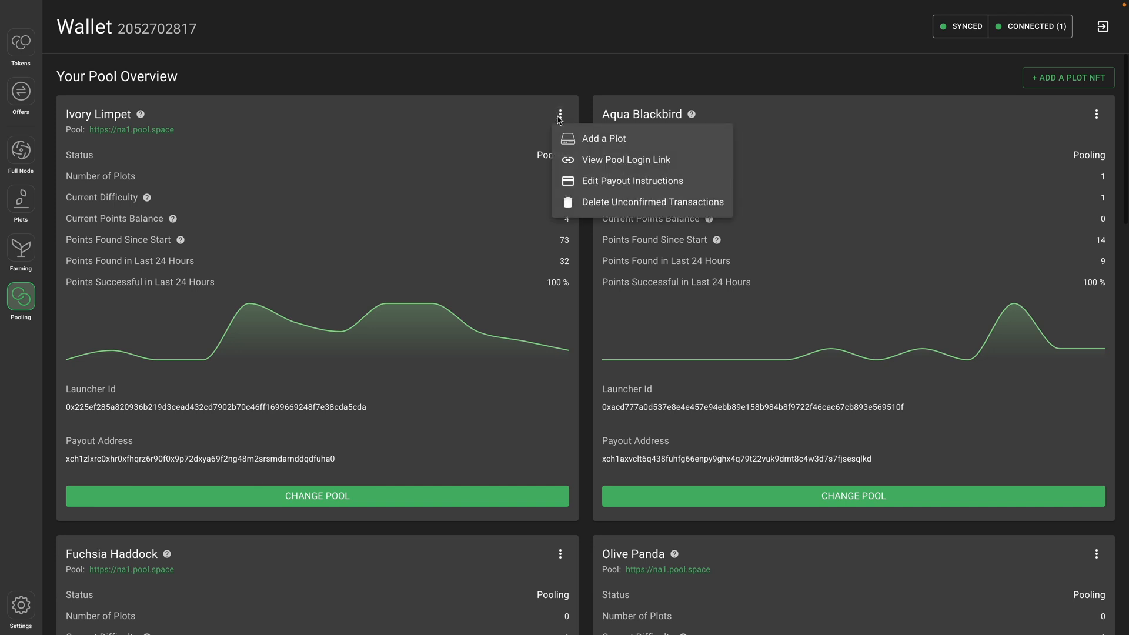
mouse_move(562, 121)
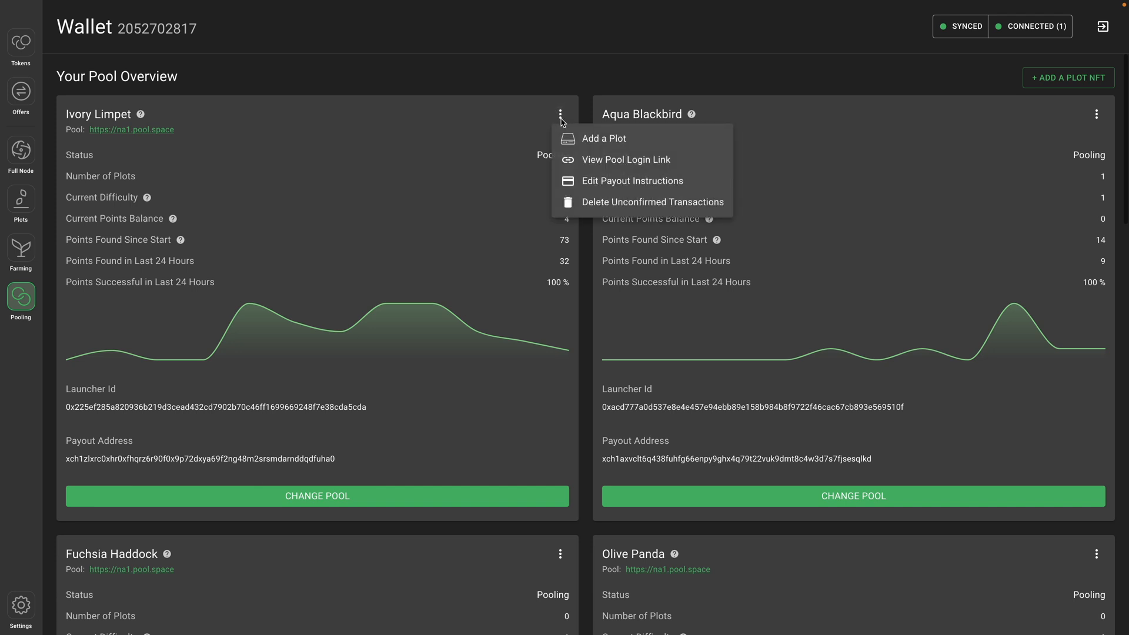
mouse_move(624, 159)
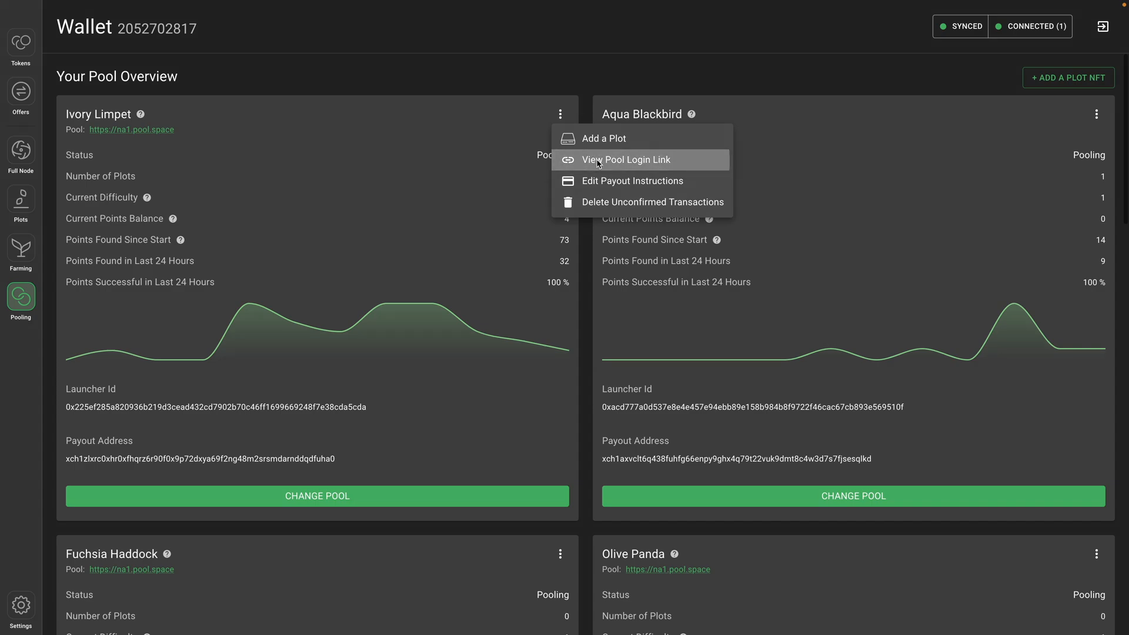
left_click(625, 159)
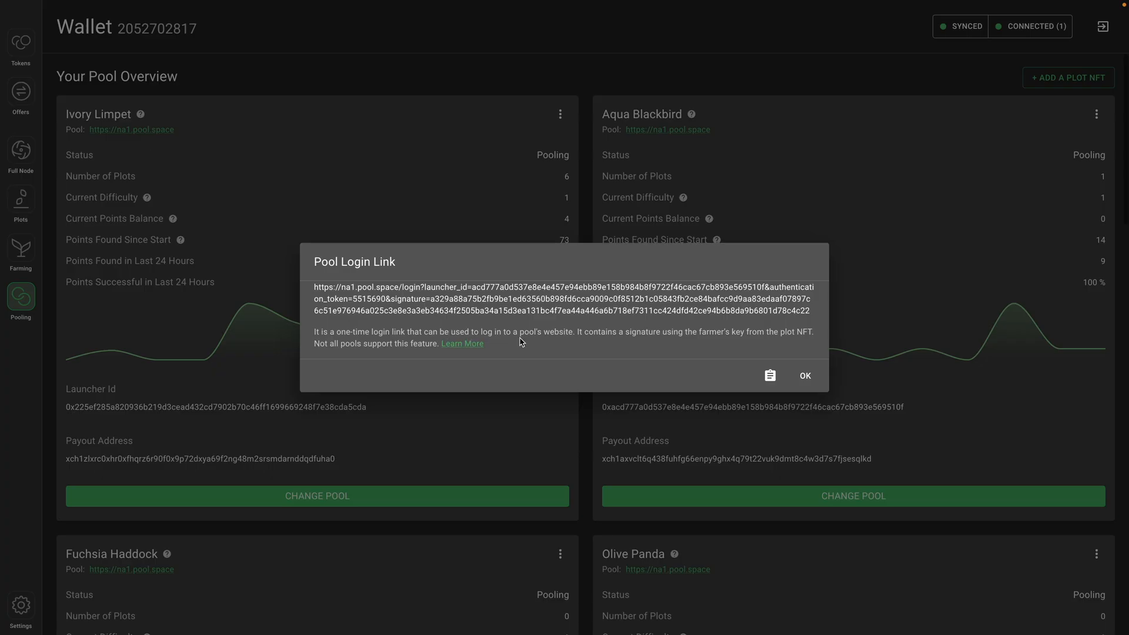
mouse_move(564, 355)
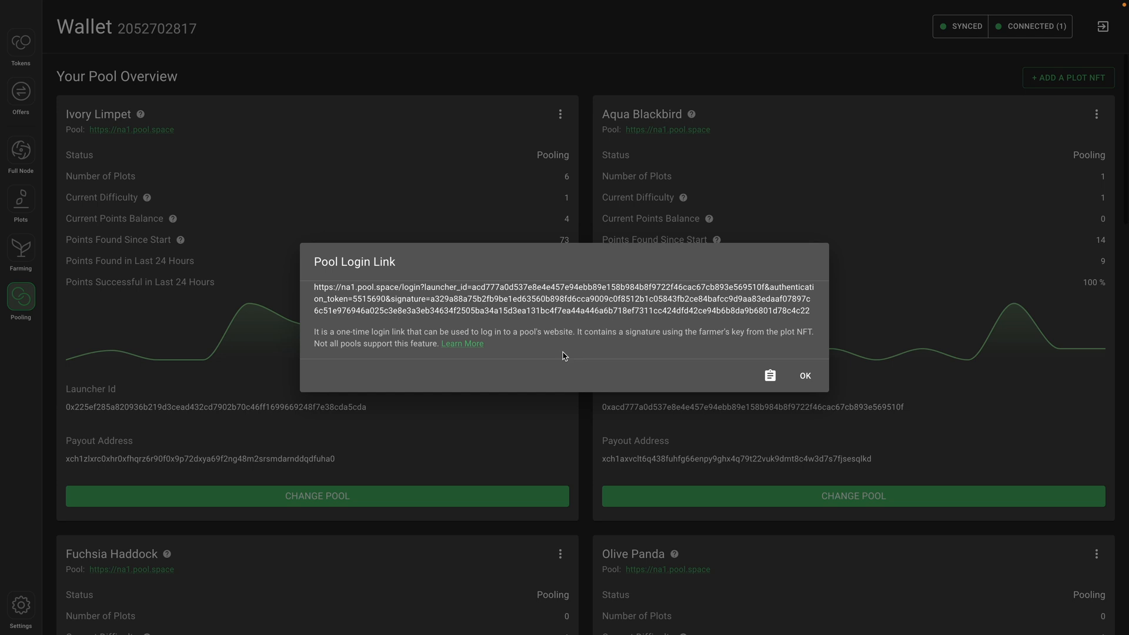
mouse_move(587, 359)
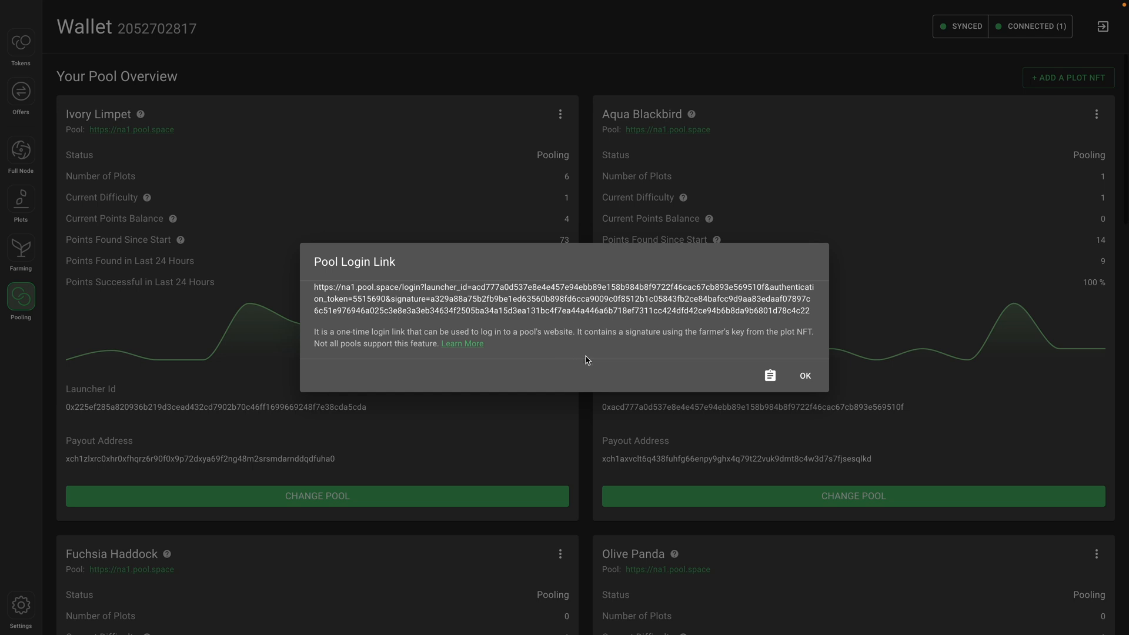
mouse_move(574, 360)
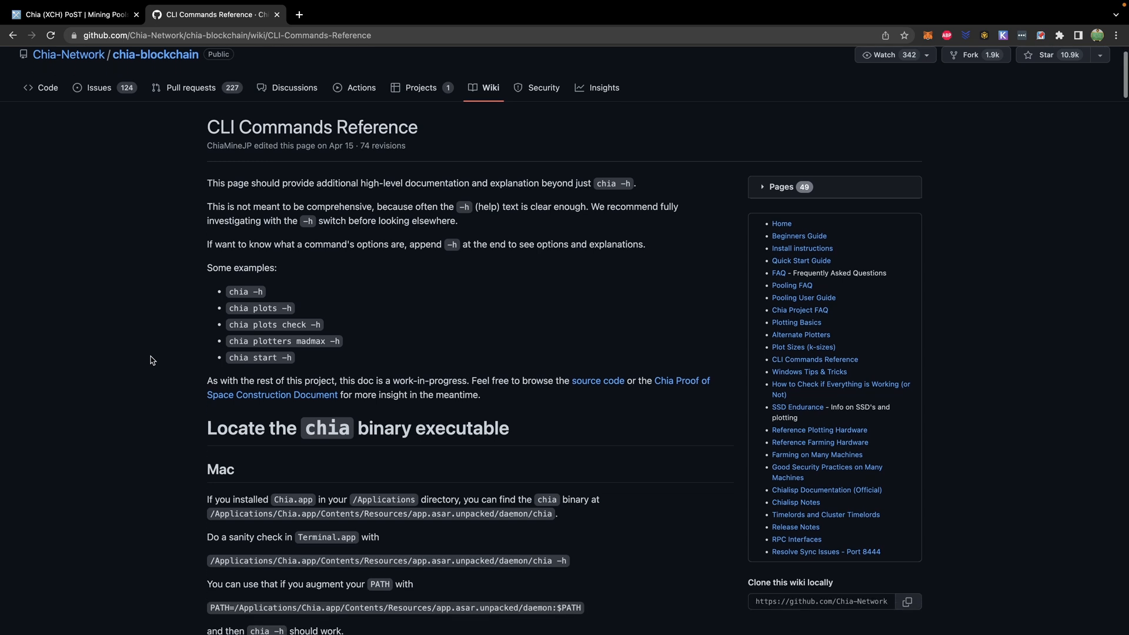
Scroll the wiki to the Mac instructions for the chia binary PATH and look up the terminal
scroll("down", 3)
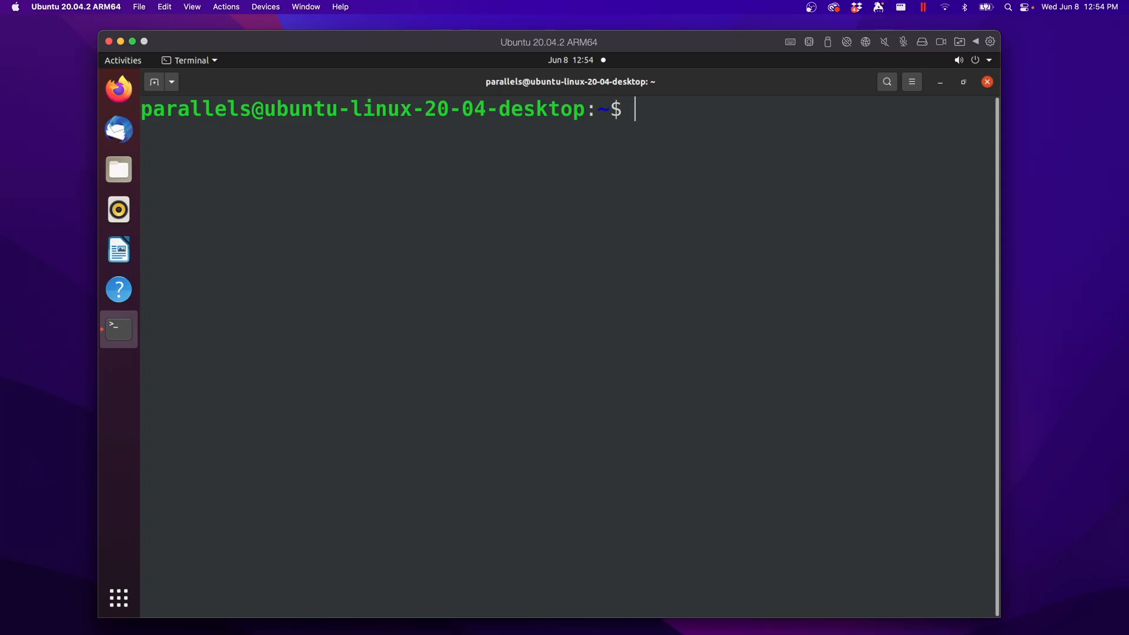
type("chia -h")
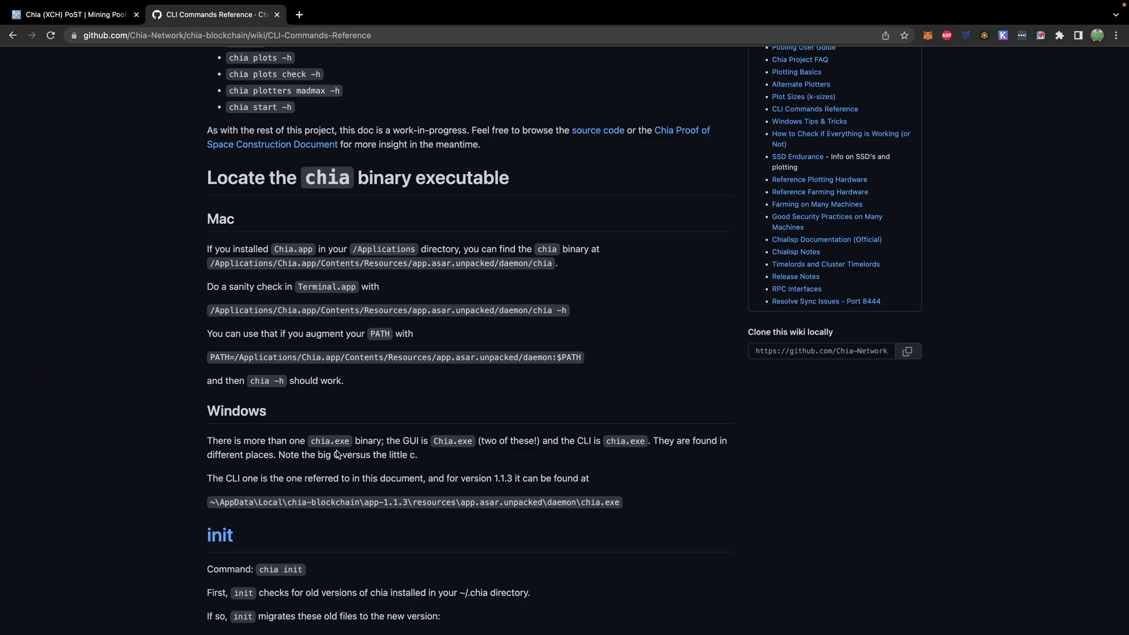
mouse_move(395, 405)
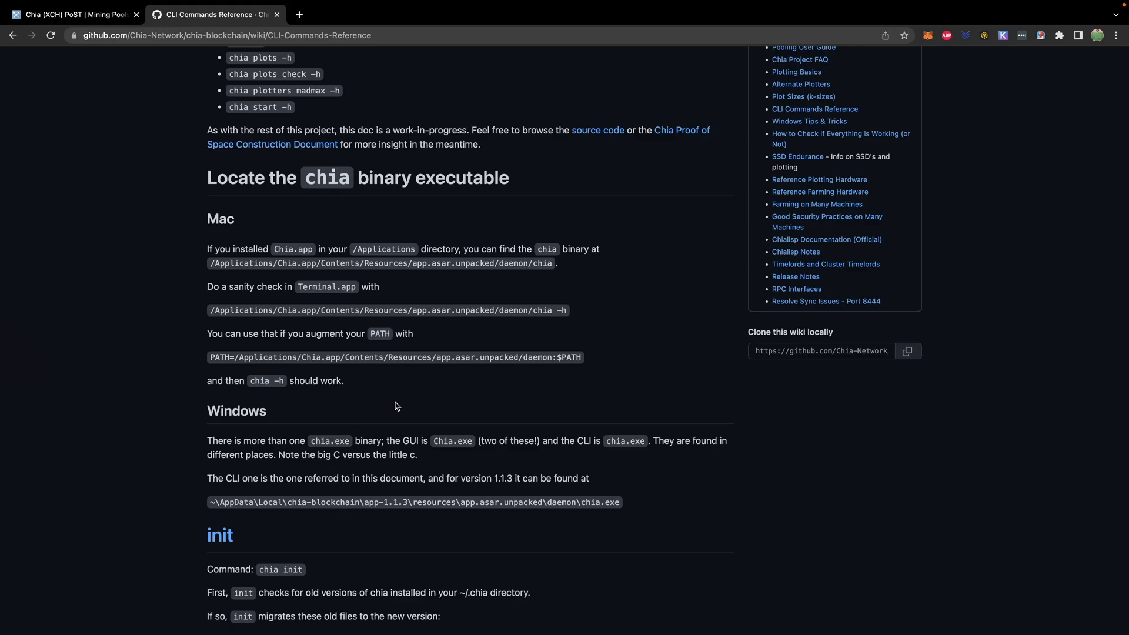
type("terminal")
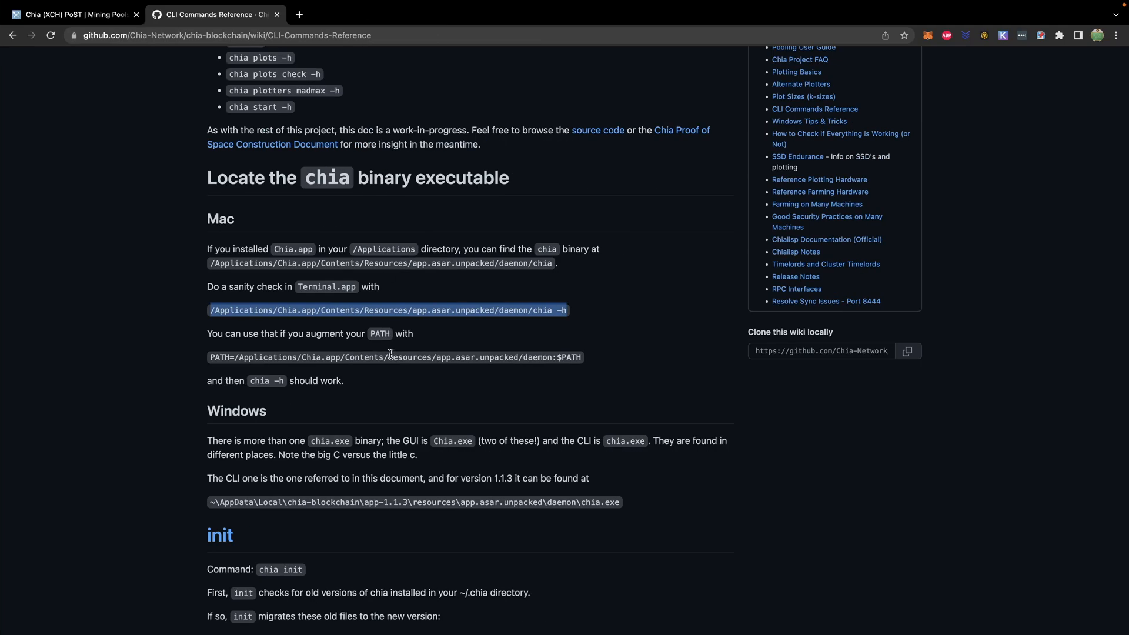
mouse_move(464, 323)
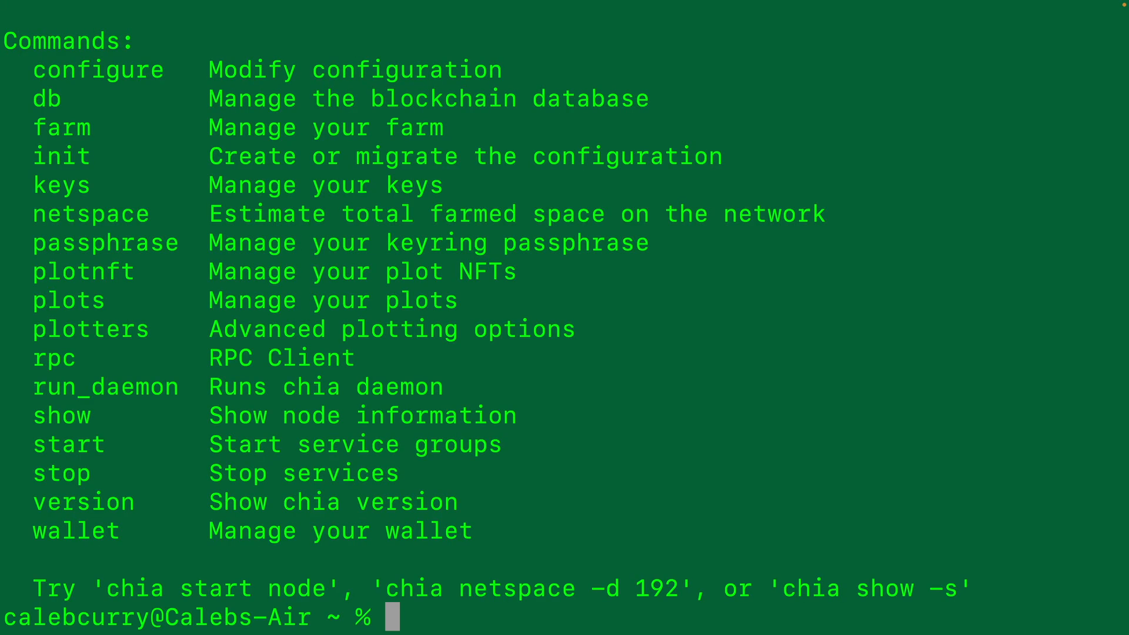
mouse_move(394, 531)
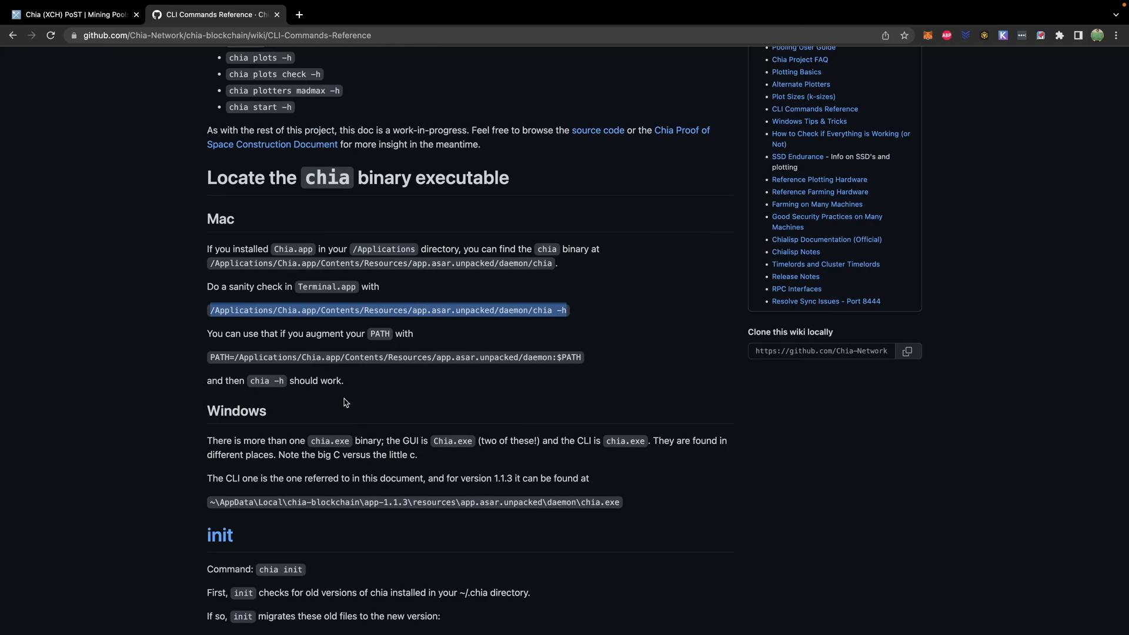
mouse_move(581, 368)
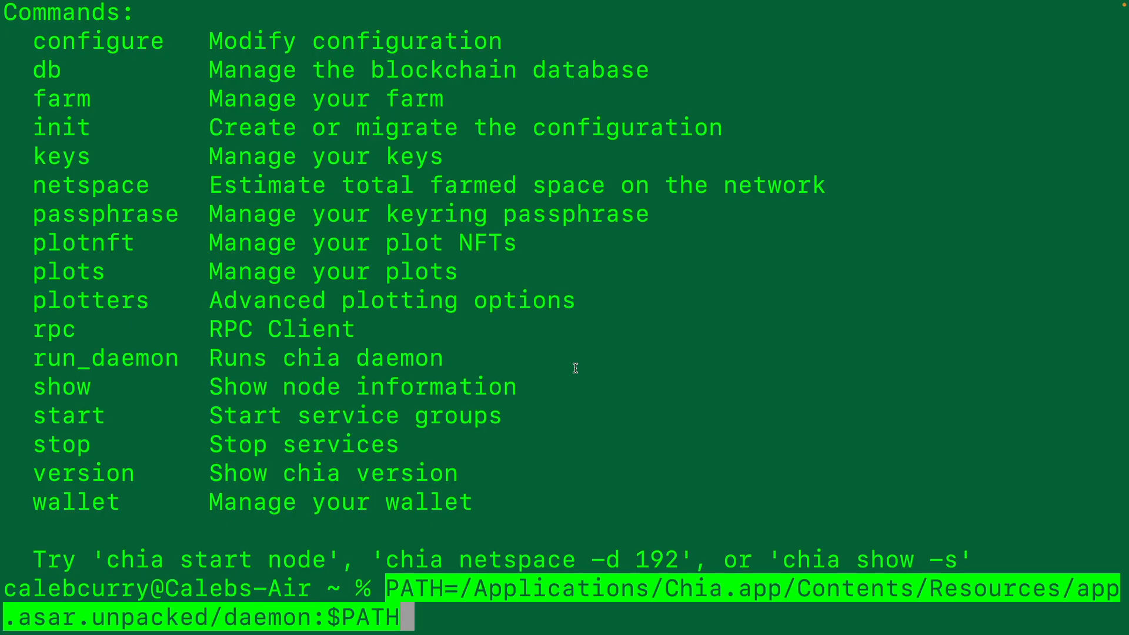
Verify chia -h runs with the daemon folder on PATH, then clear the screen
type("chia -h")
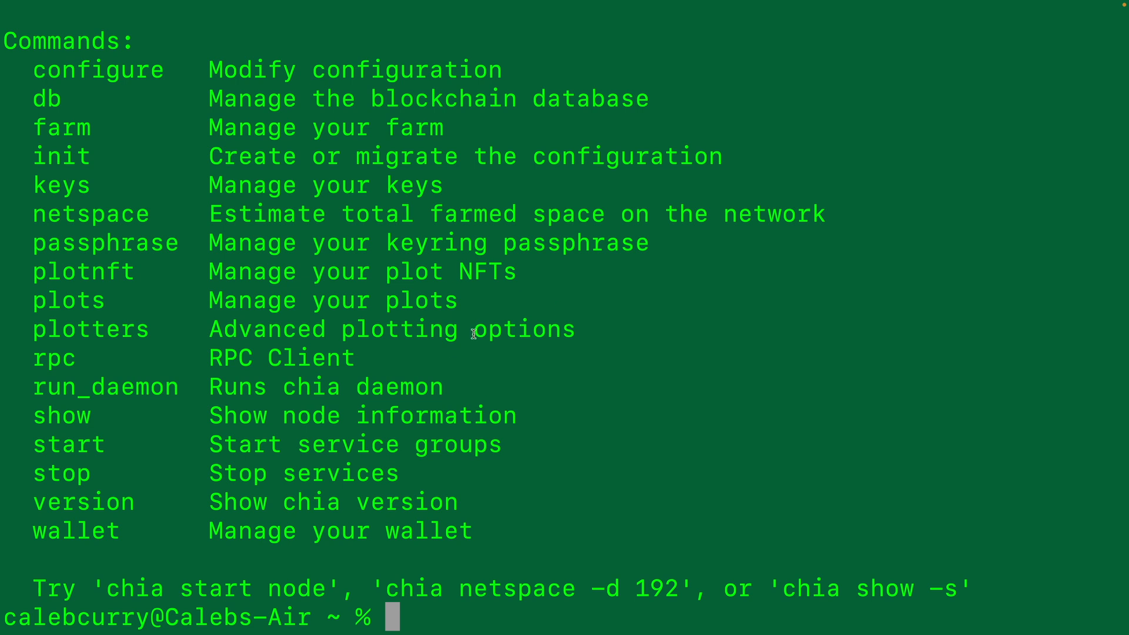
type("c")
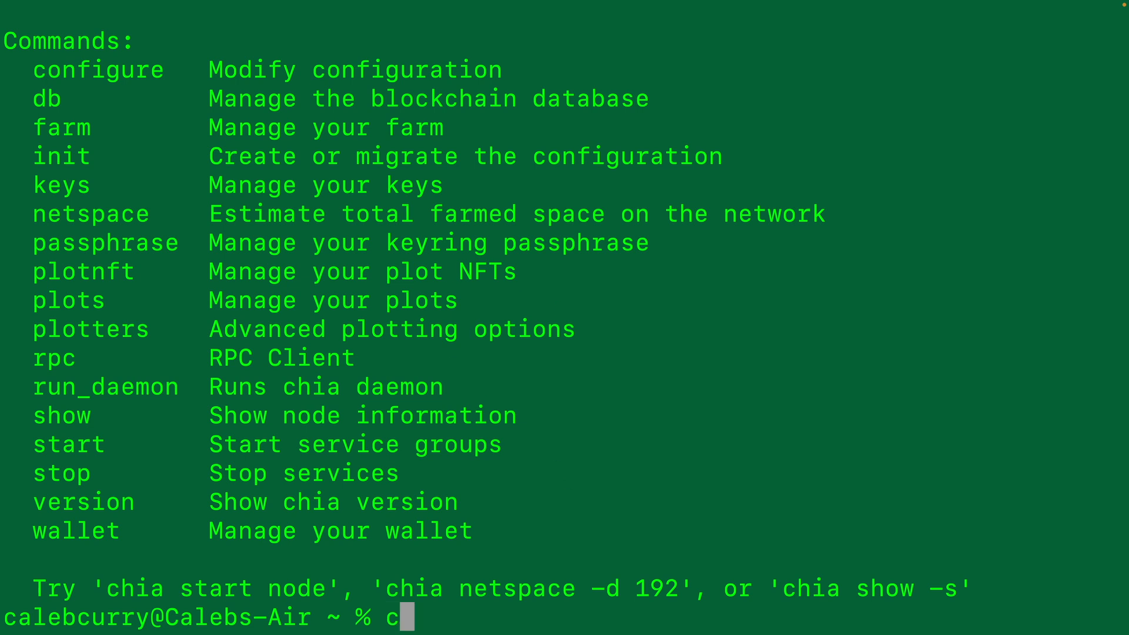
type("lear")
type("chia")
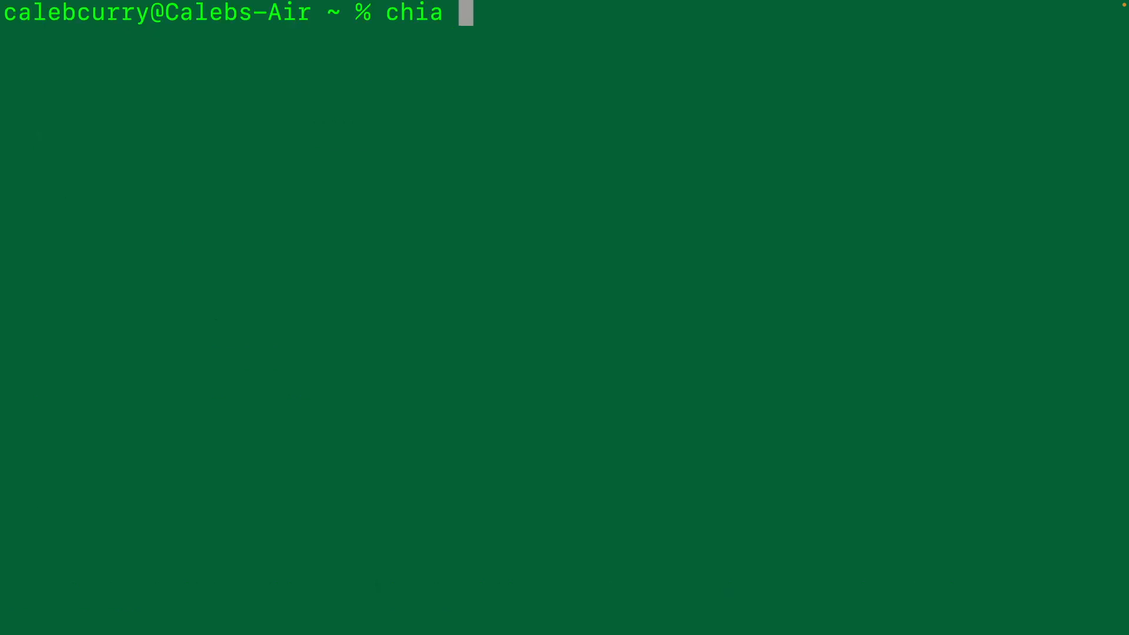
Run chia plotnft show for wallet key 1 to list its launcher ID and pool contract address
type("plotnft show")
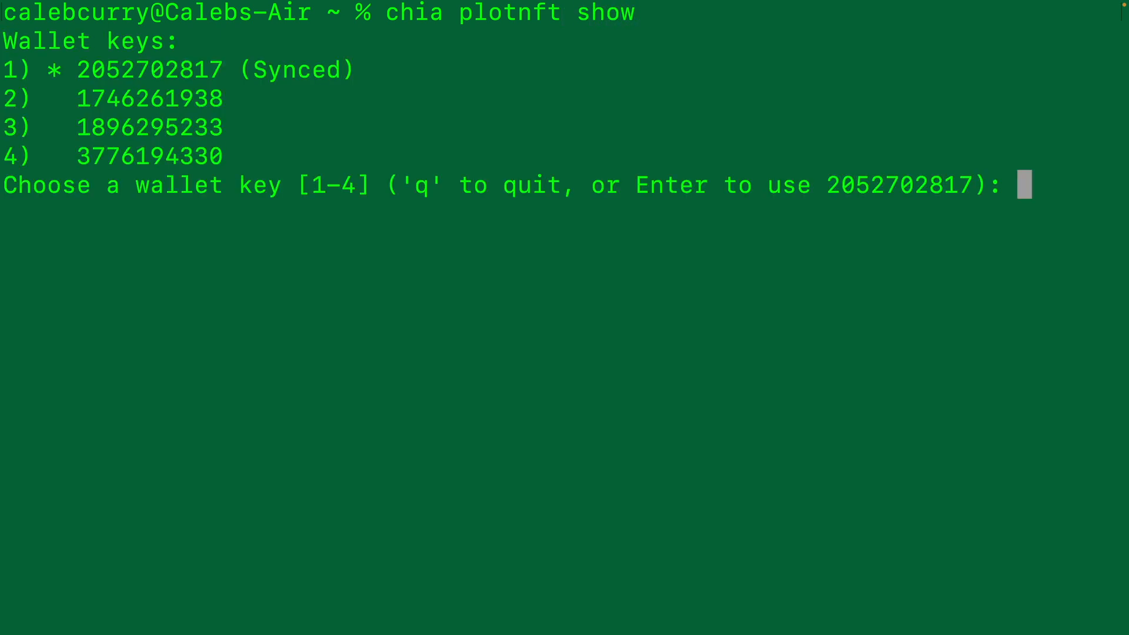
type("1")
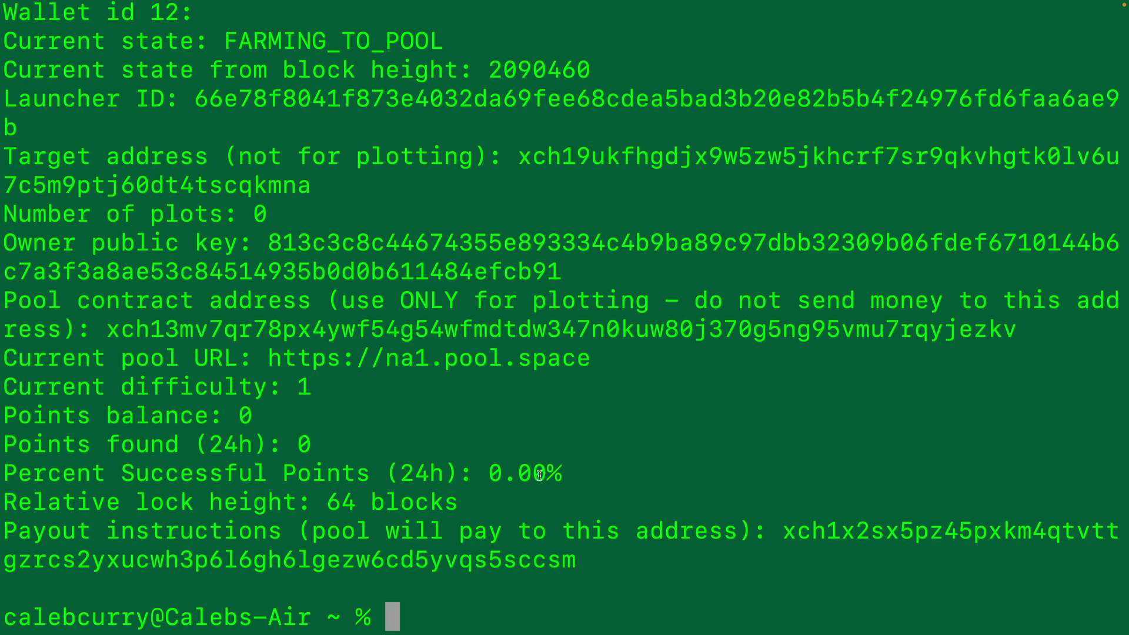
mouse_move(739, 469)
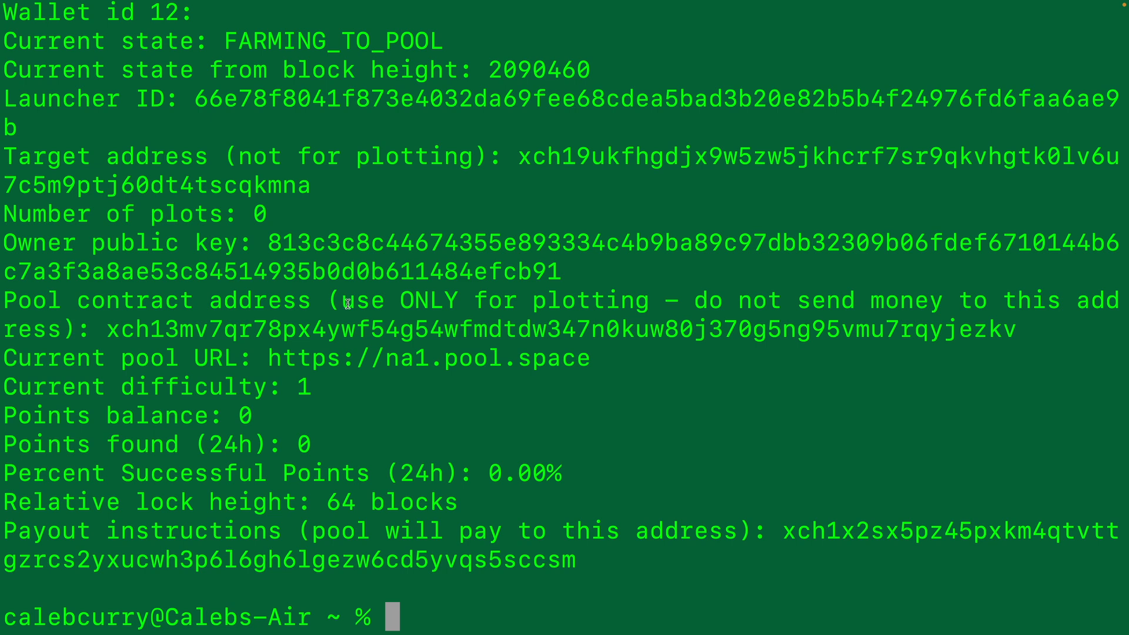
mouse_move(666, 298)
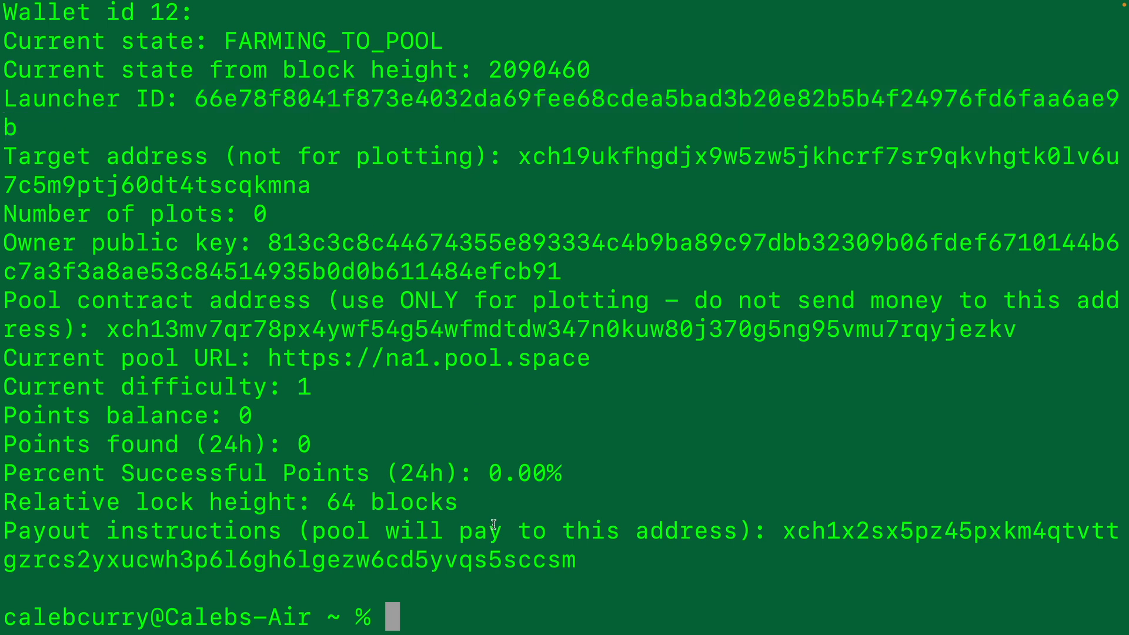
Get the pool login link with chia plotnft get_login_link -l <launcher id>, then clear the screen
type("chia plot")
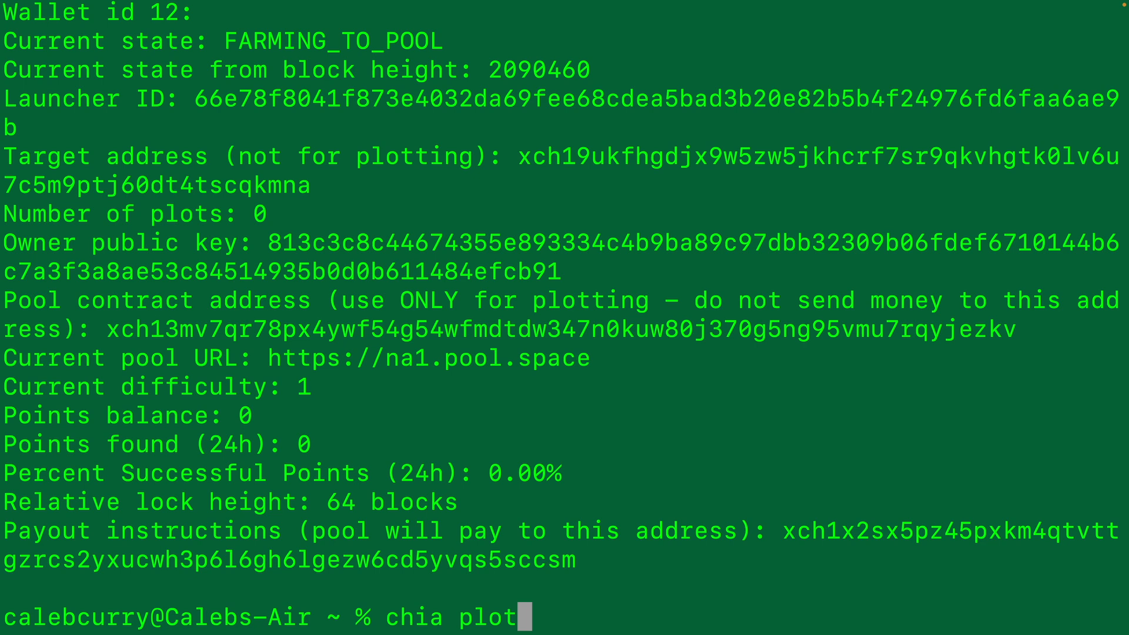
type("nft get_")
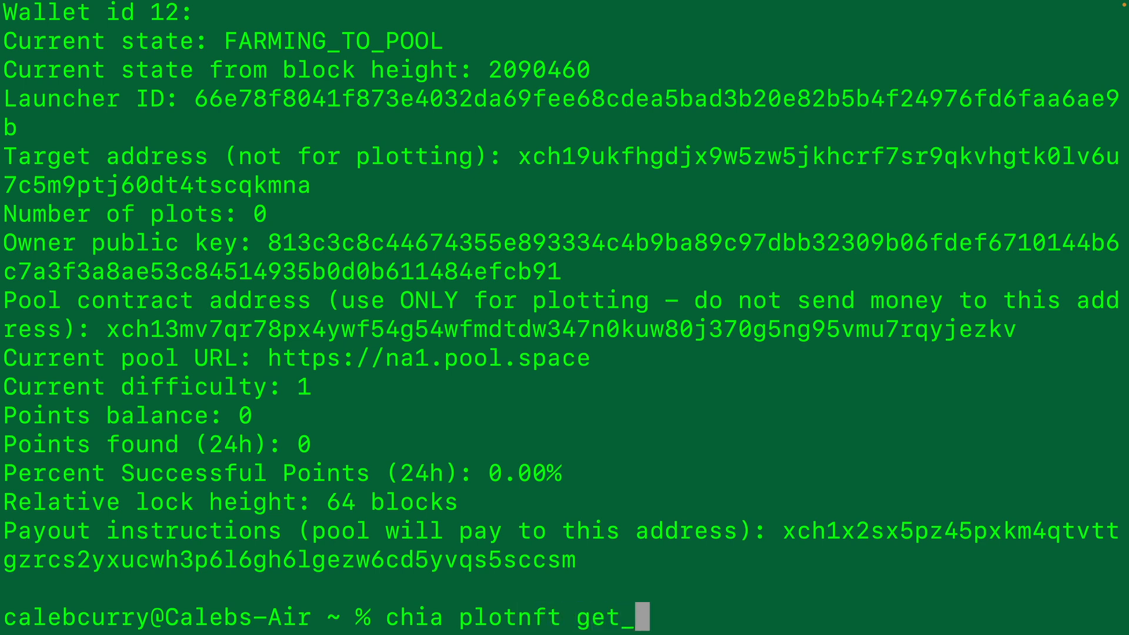
type("login_link")
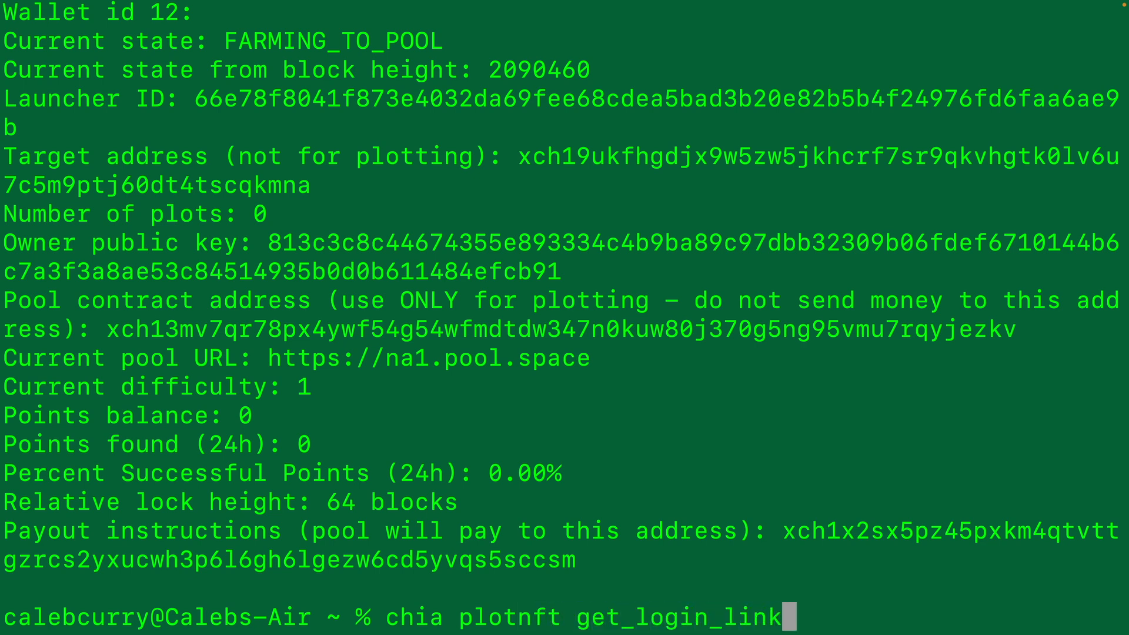
type("-l")
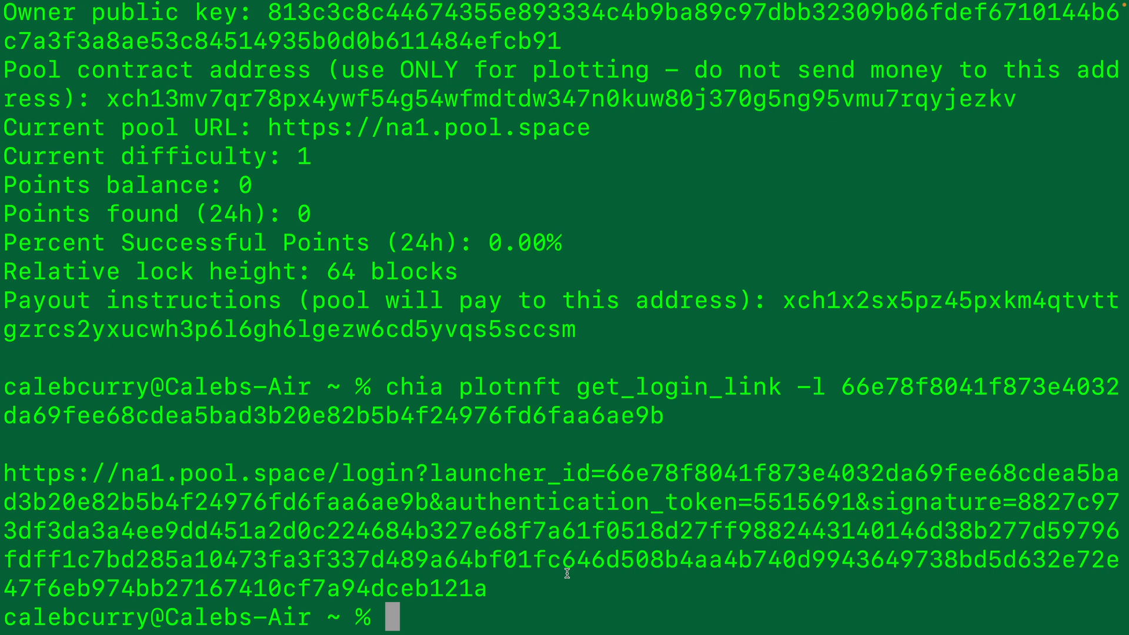
type("clea")
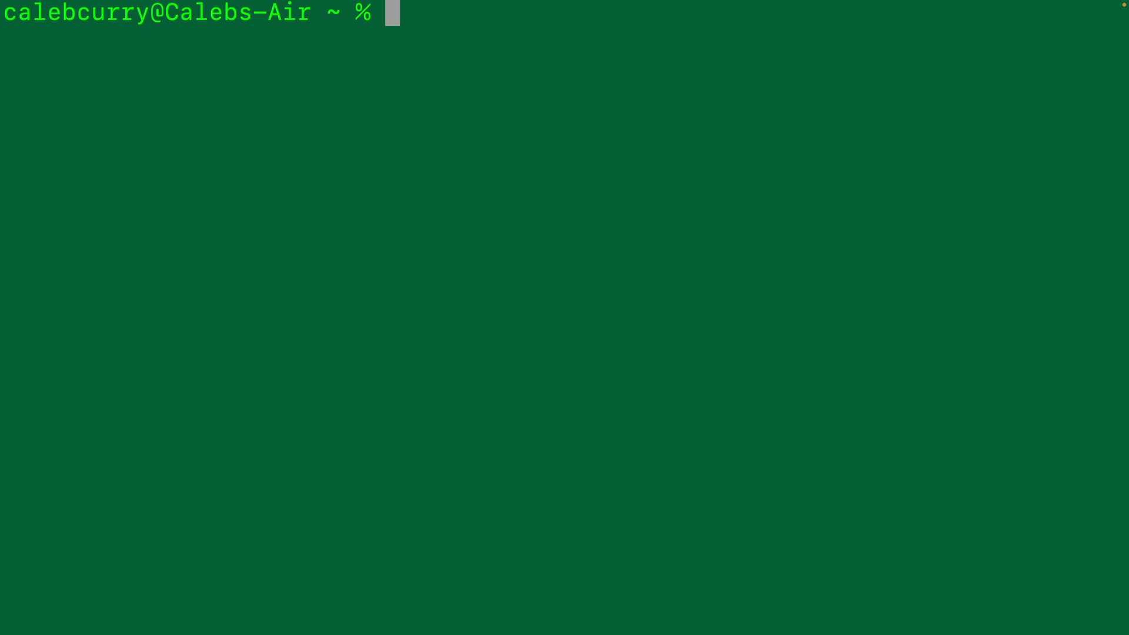
List the chia plotters help and the madmax plotter's options, including farmer key and pool contract
type("chia plotters -h")
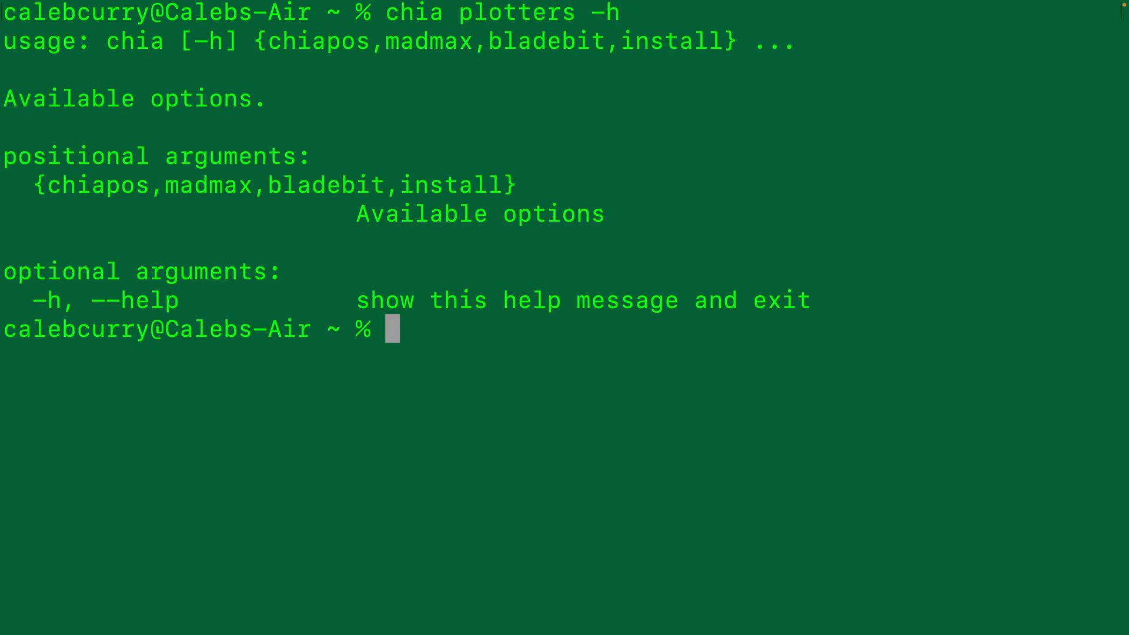
mouse_move(410, 253)
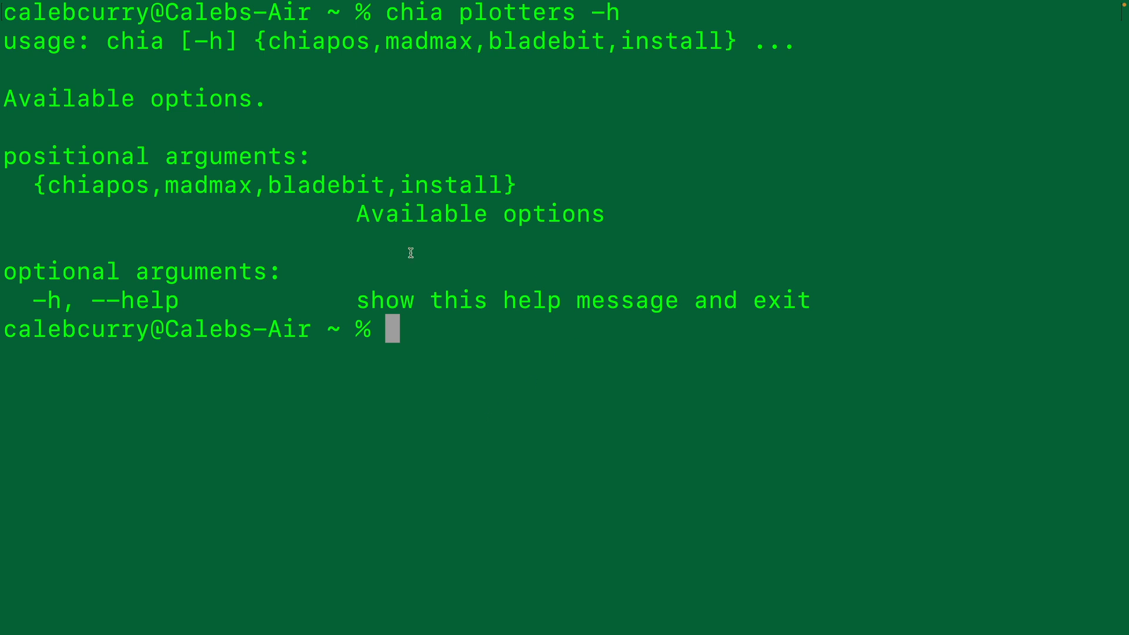
mouse_move(197, 187)
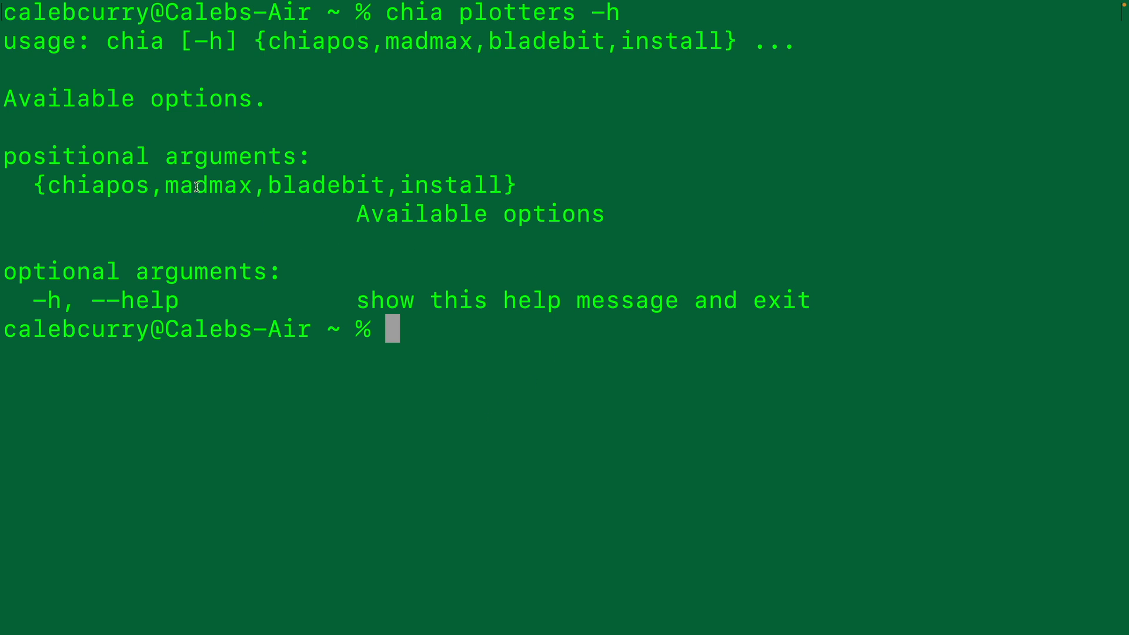
type("chia plotters mad")
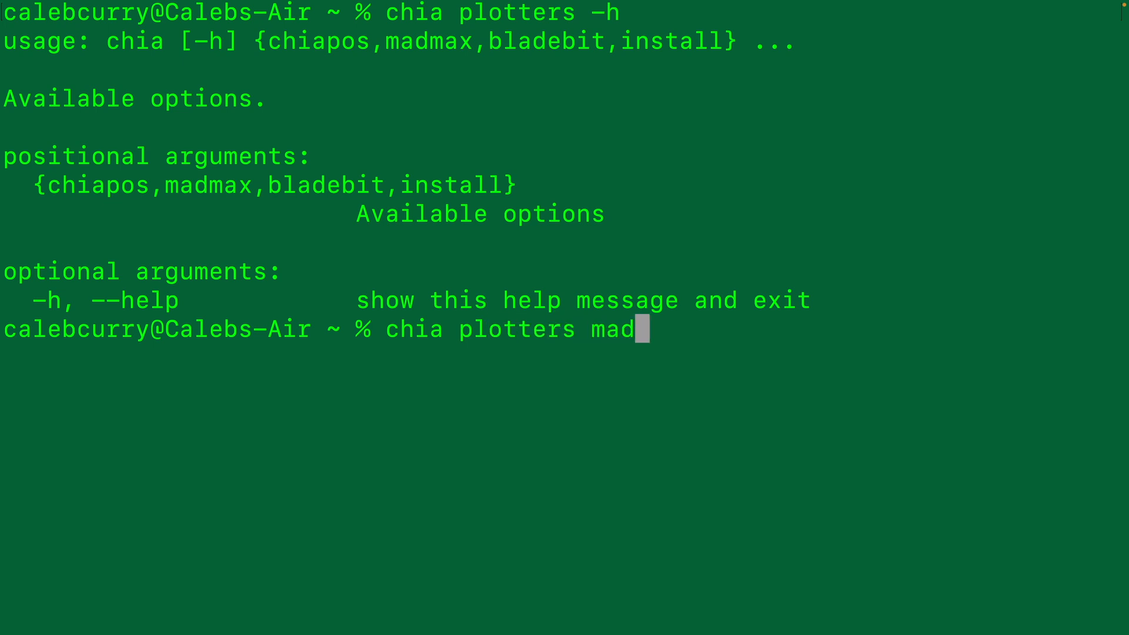
type("max -h")
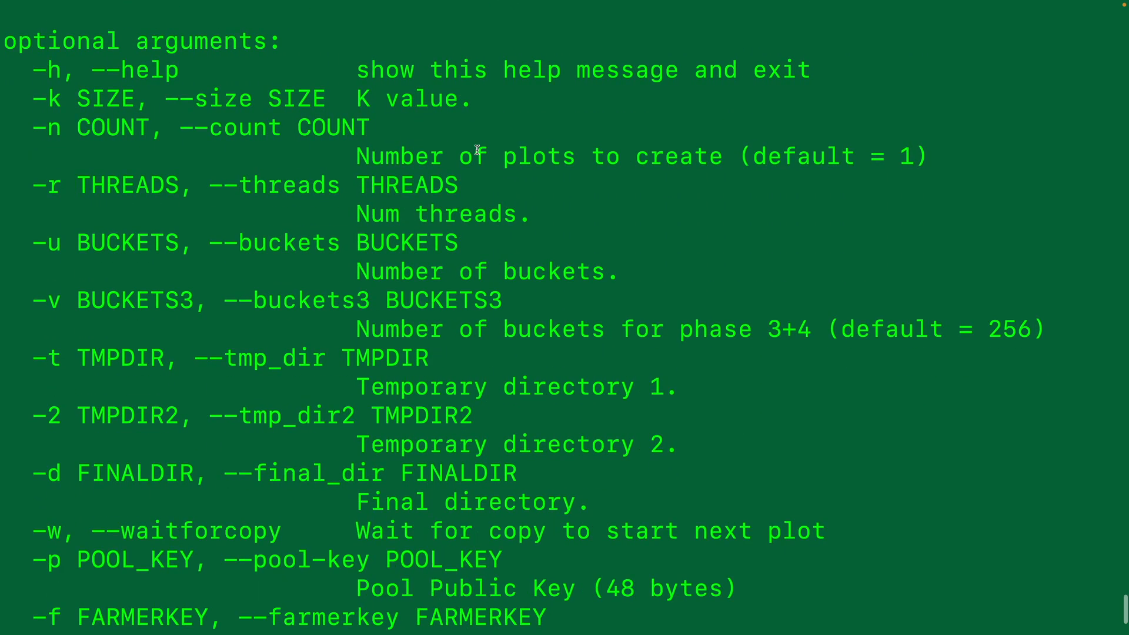
scroll("down", 3)
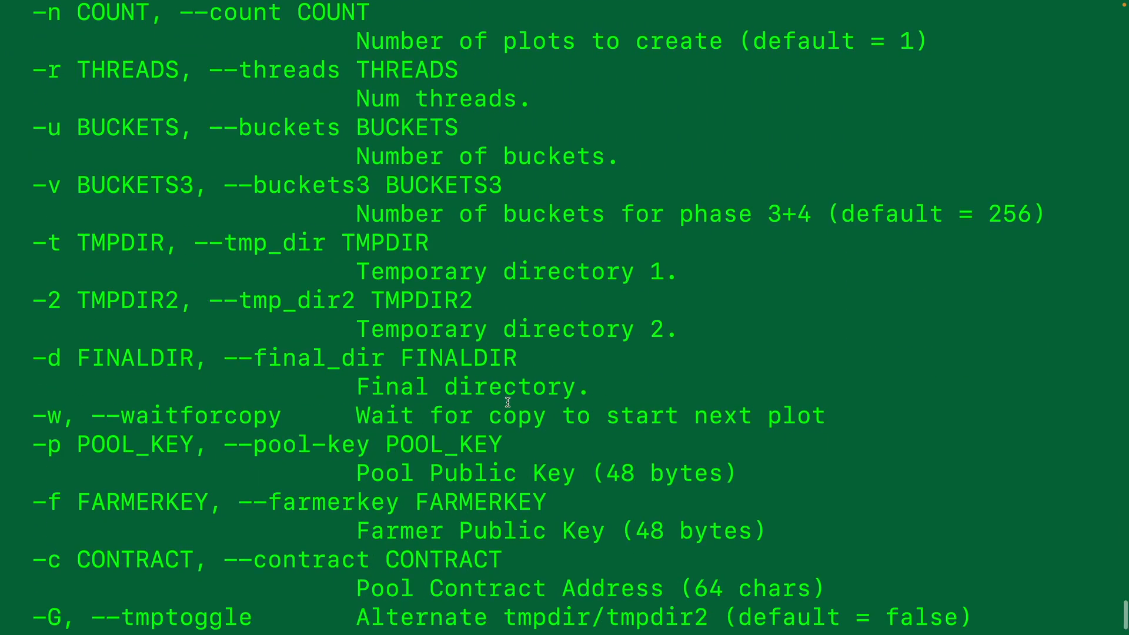
scroll("down", 3)
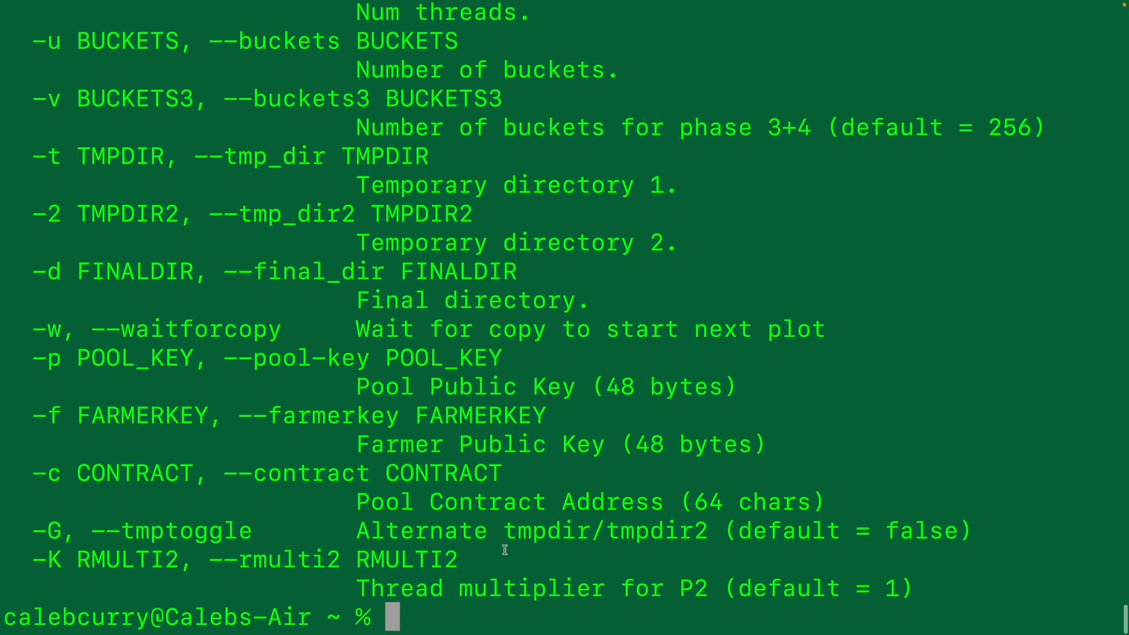
mouse_move(501, 571)
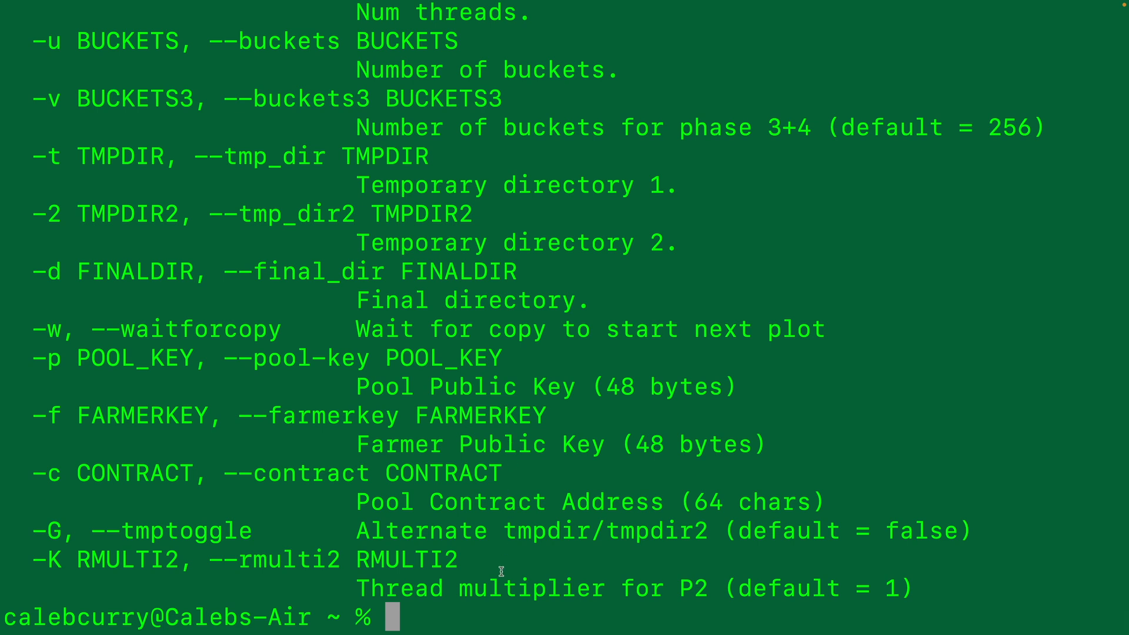
mouse_move(471, 606)
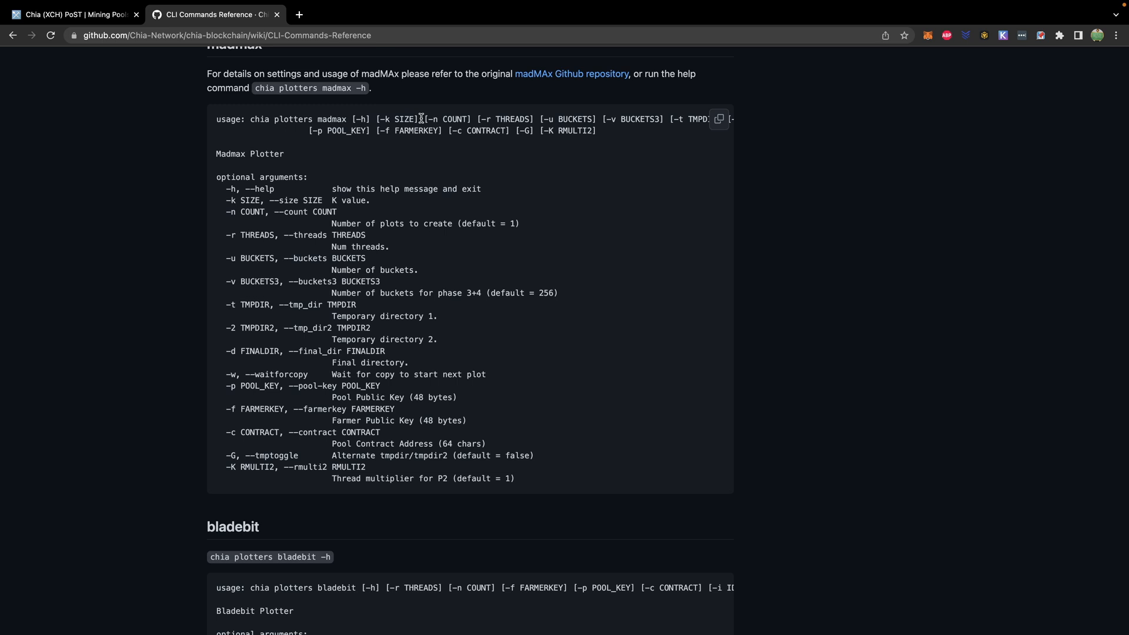
mouse_move(434, 121)
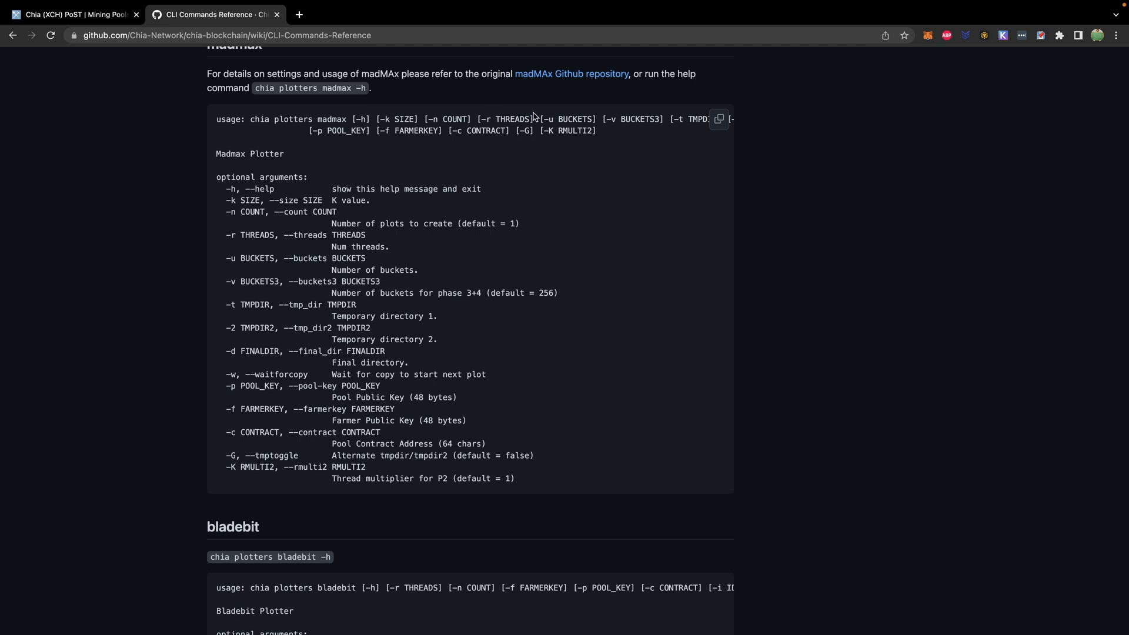
Scroll the madmax usage code block sideways to read the full option list
scroll("right", 3)
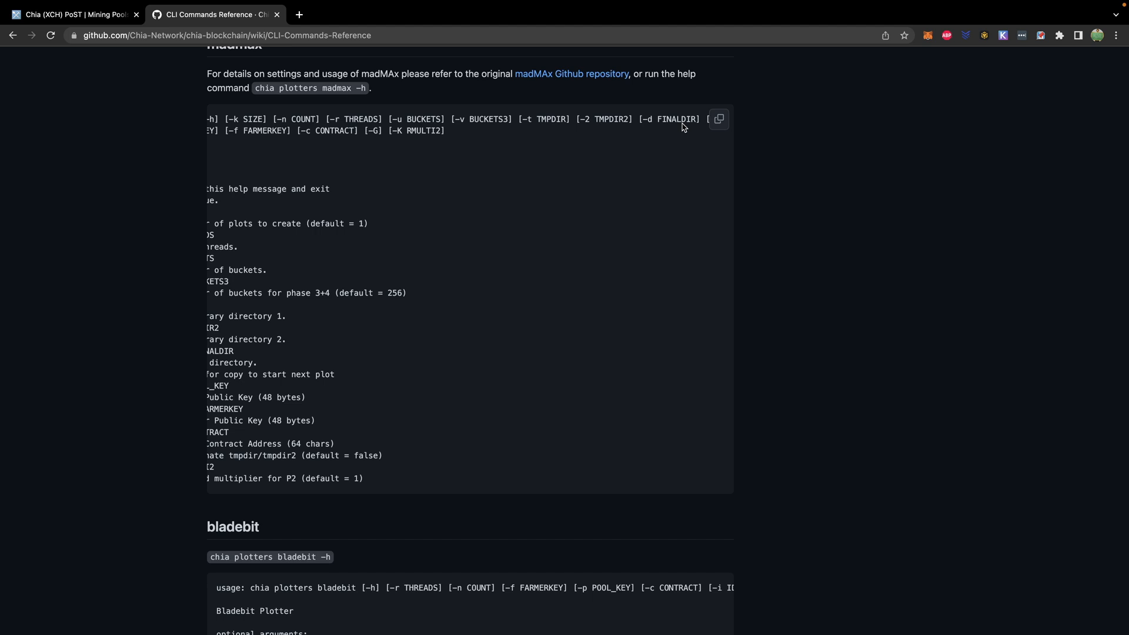
scroll("left", 3)
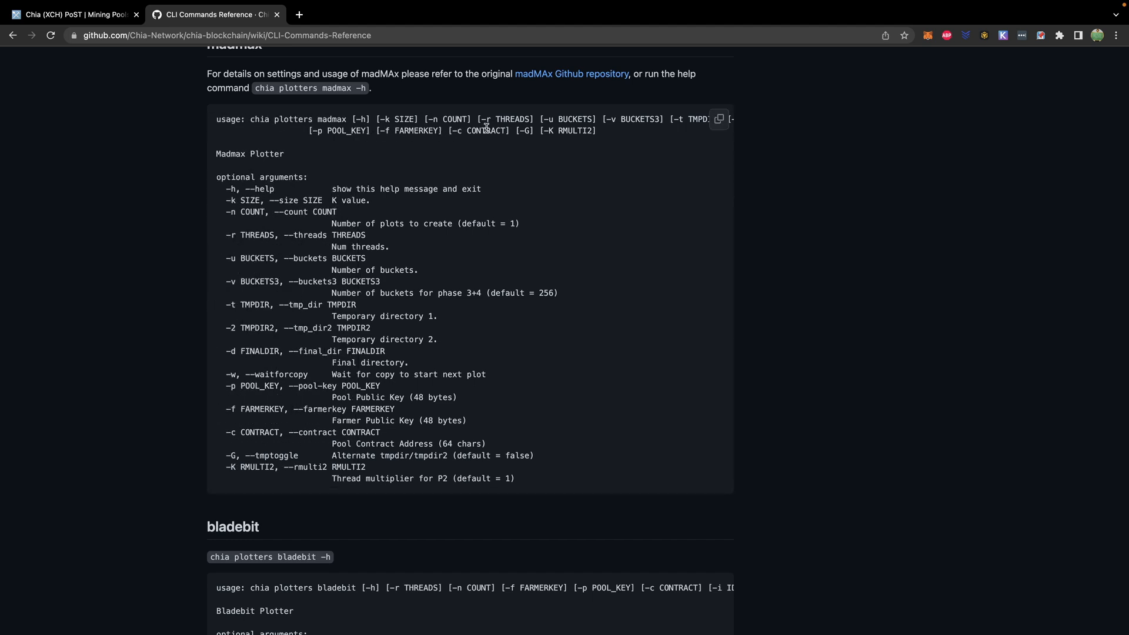
mouse_move(510, 134)
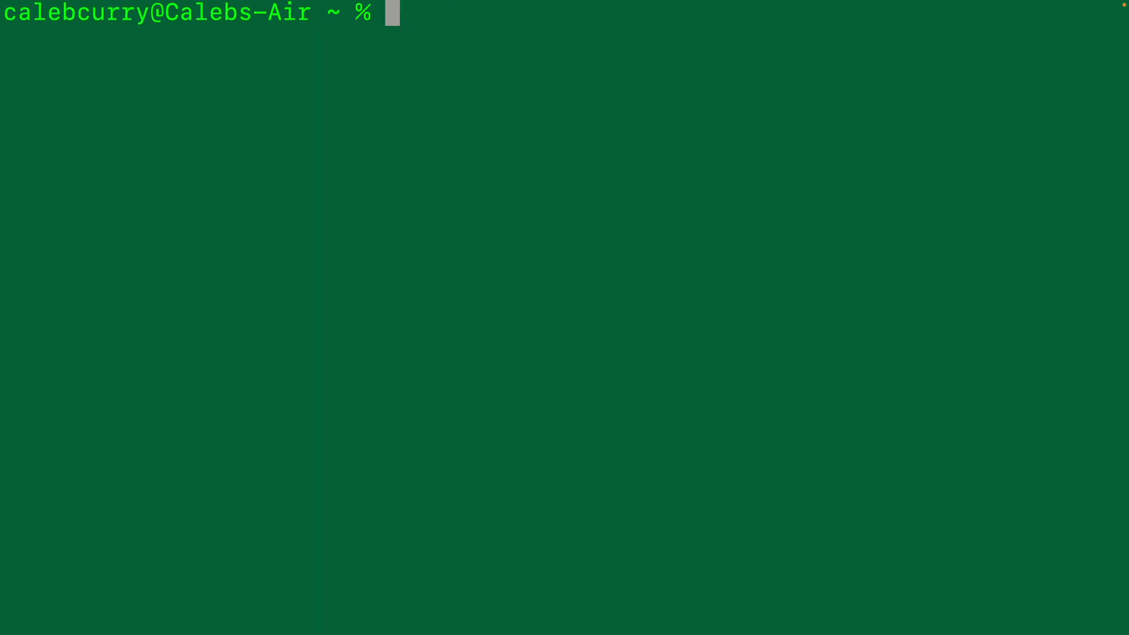
type("ch")
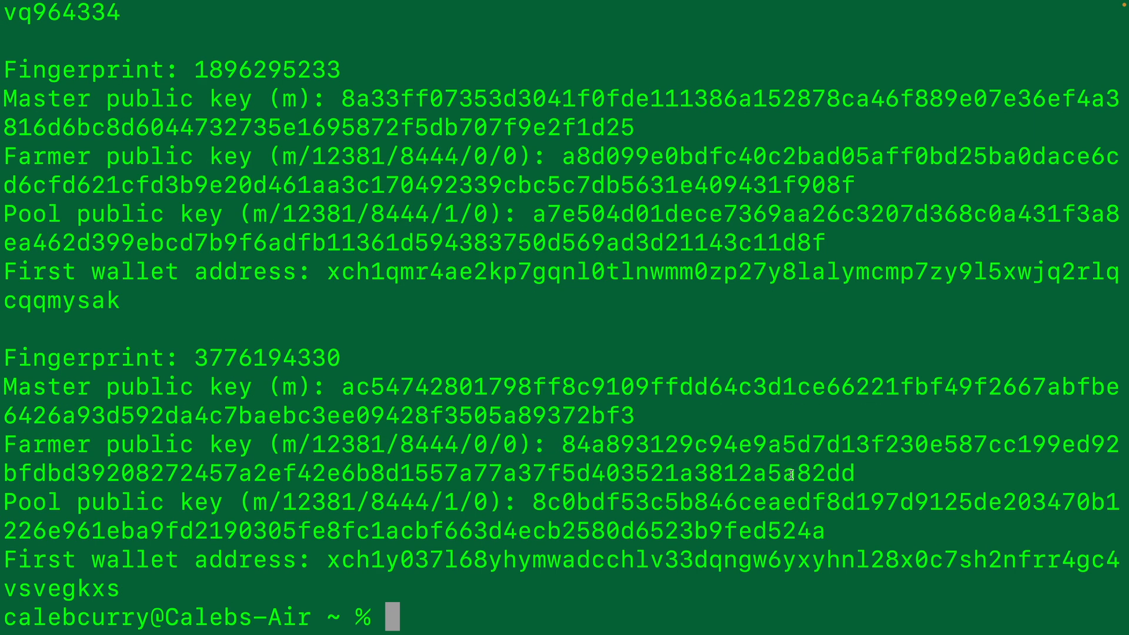
mouse_move(883, 476)
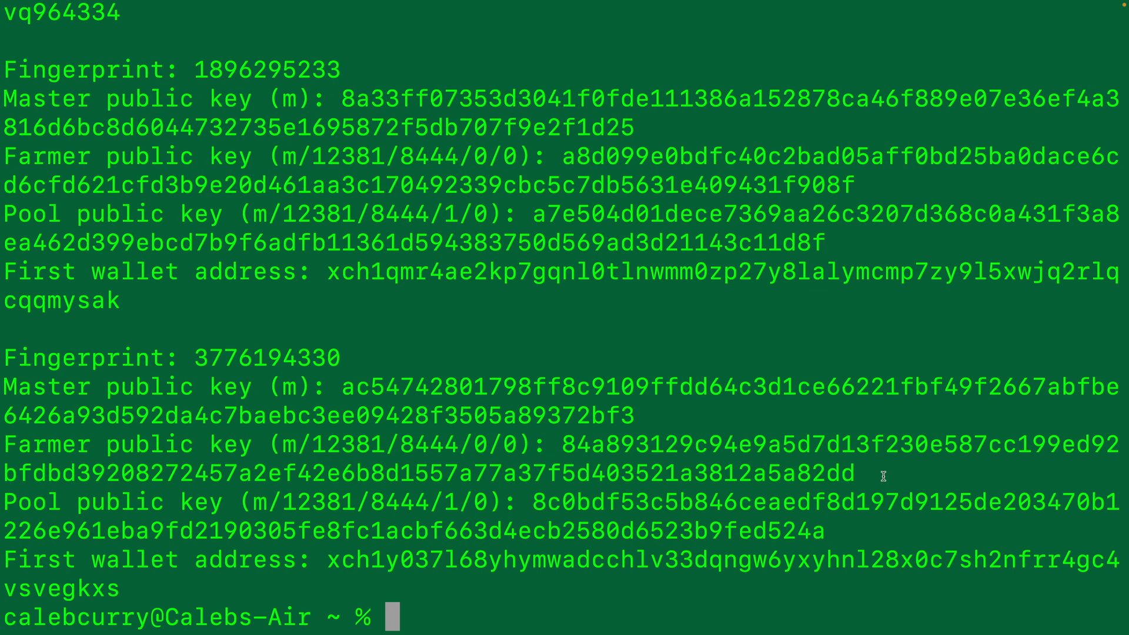
mouse_move(364, 355)
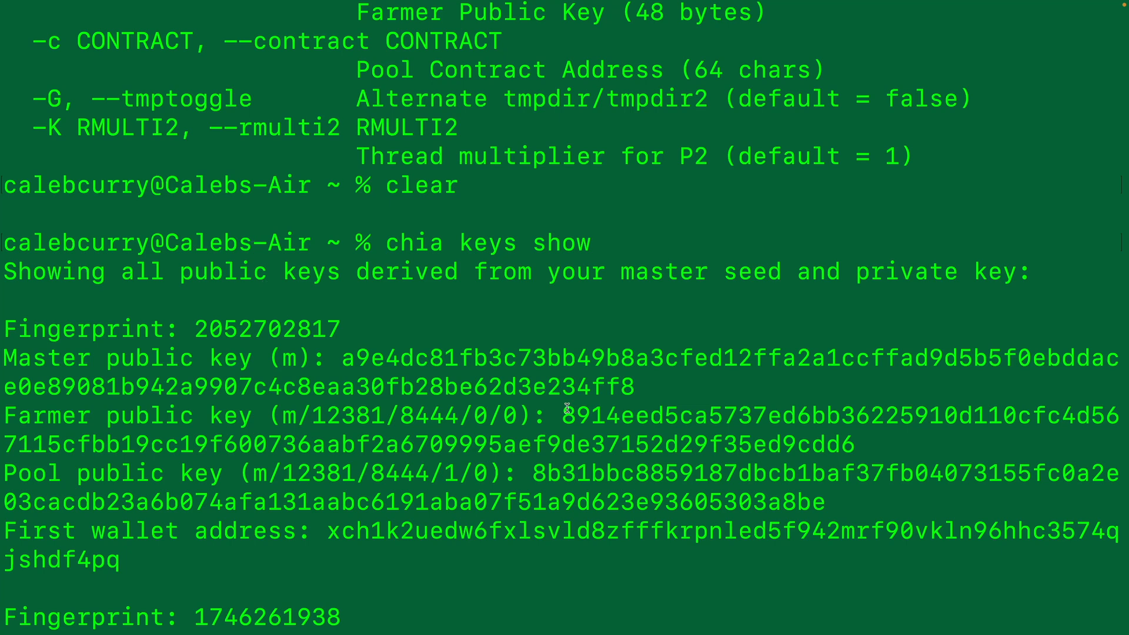
left_click_drag(565, 415, 853, 444)
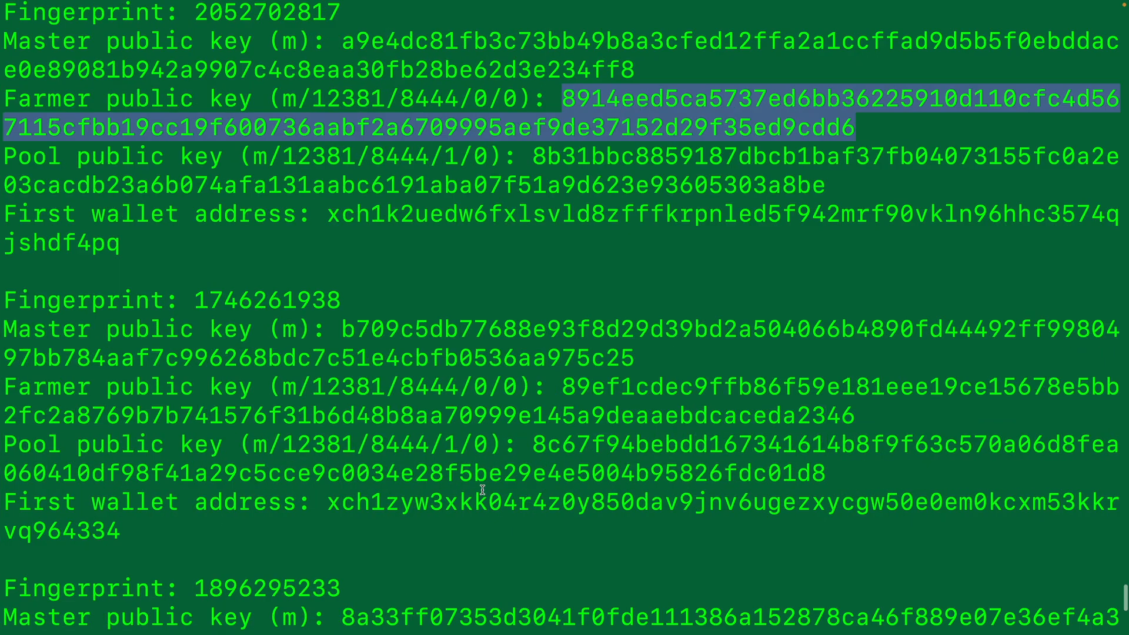
scroll("down", 3)
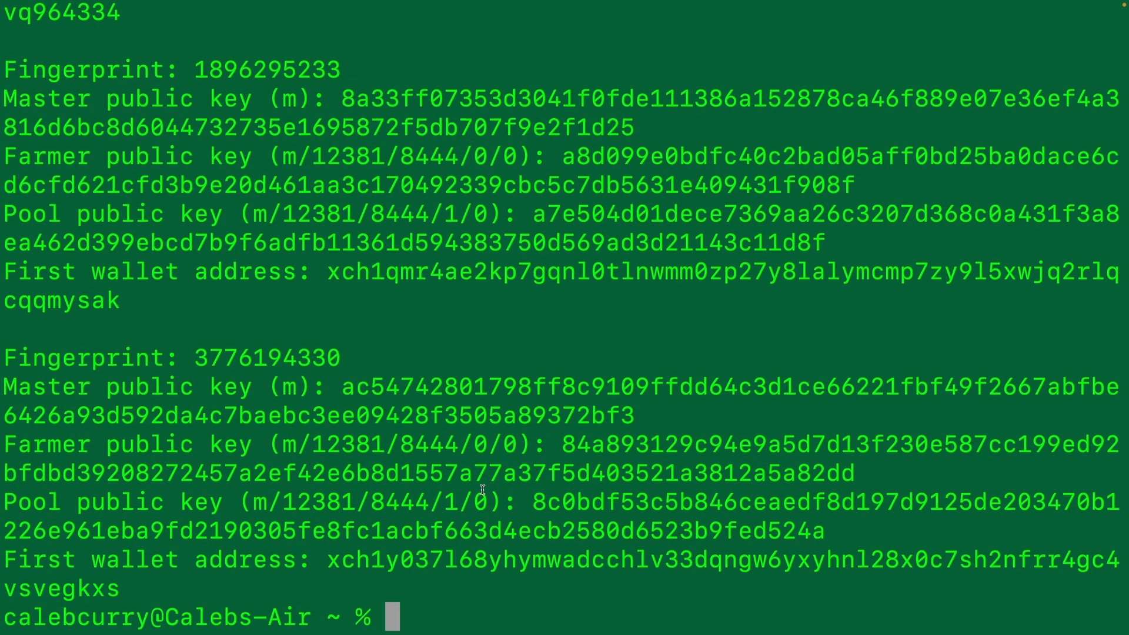
type("chia plotnft show")
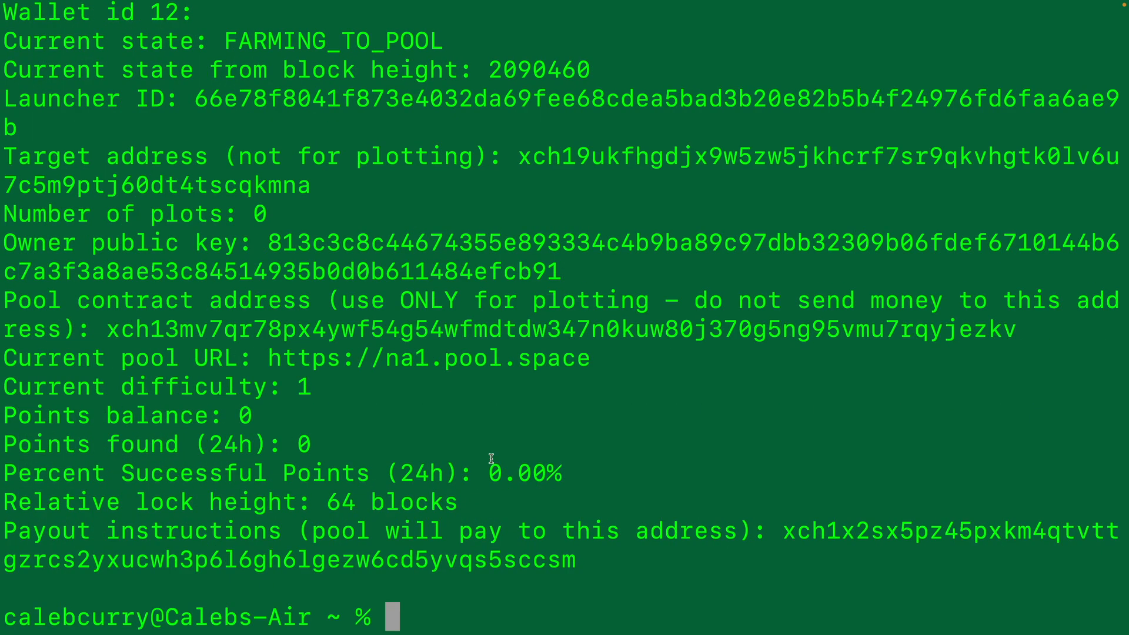
mouse_move(316, 311)
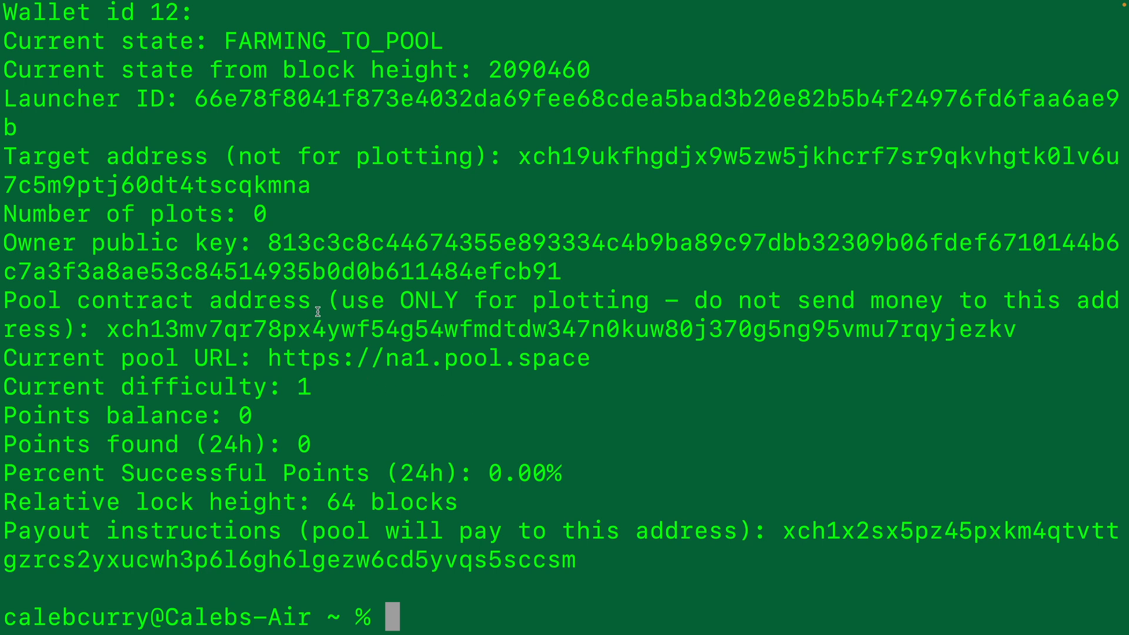
mouse_move(724, 320)
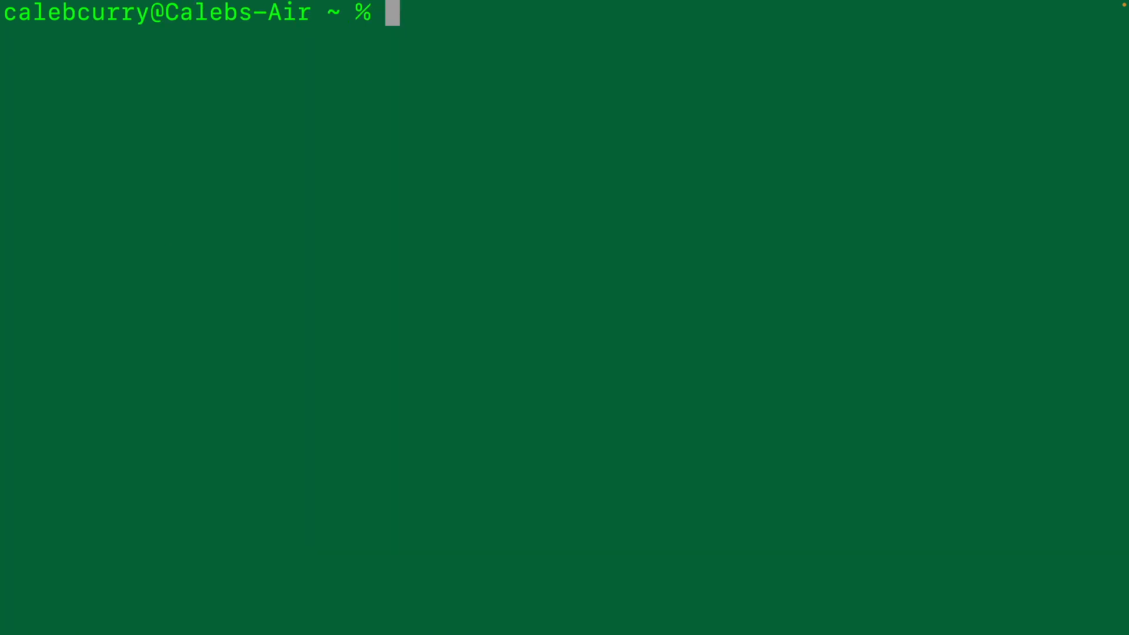
Run chia plotters madmax -k 32 -n 1 -r 7 -t temp -d . with the farmer key and pool contract address
type("chia")
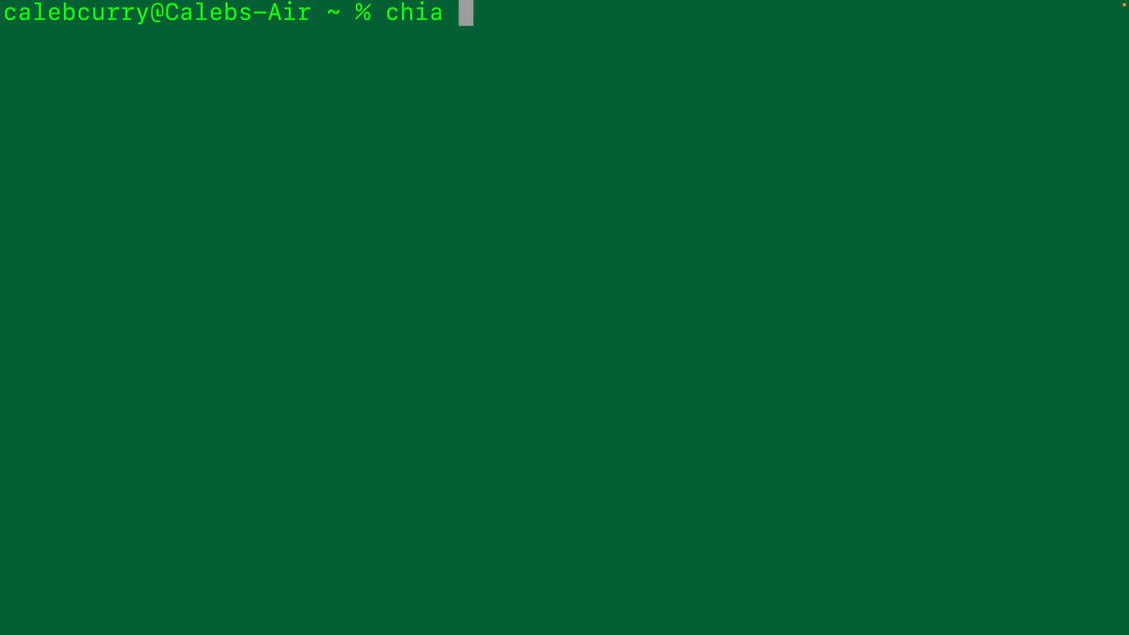
type("plotters madmax")
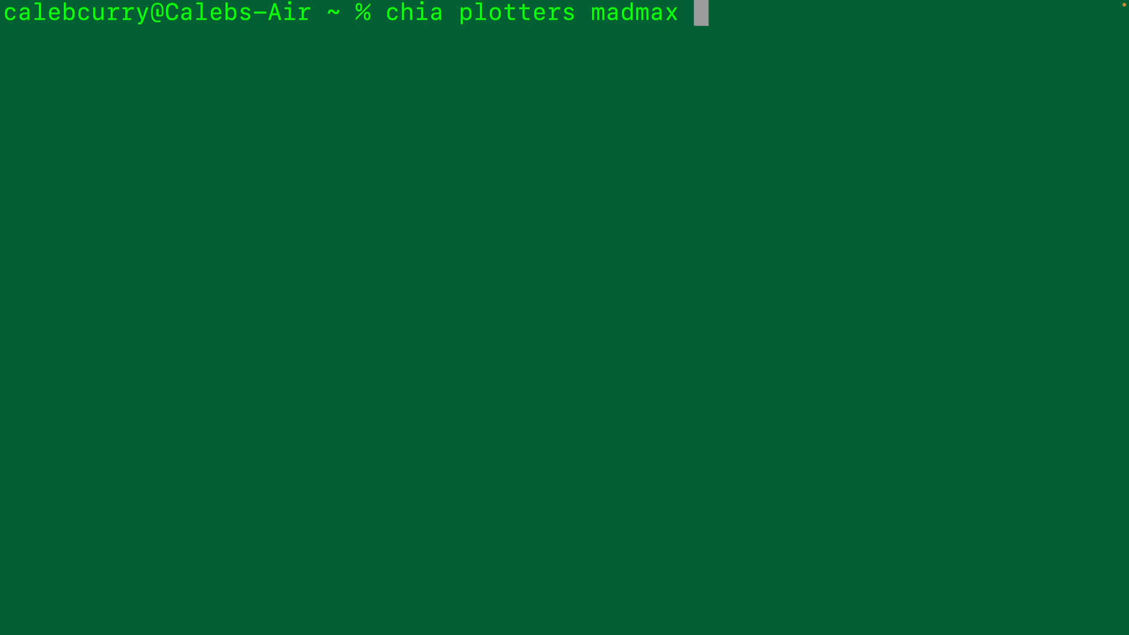
type("-k")
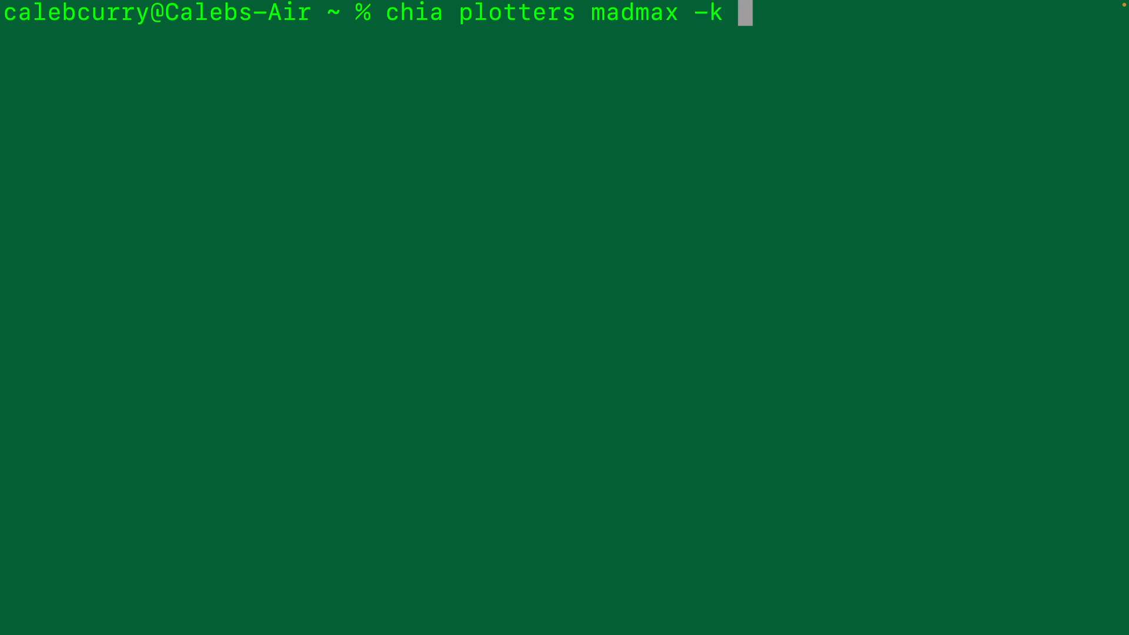
type("32")
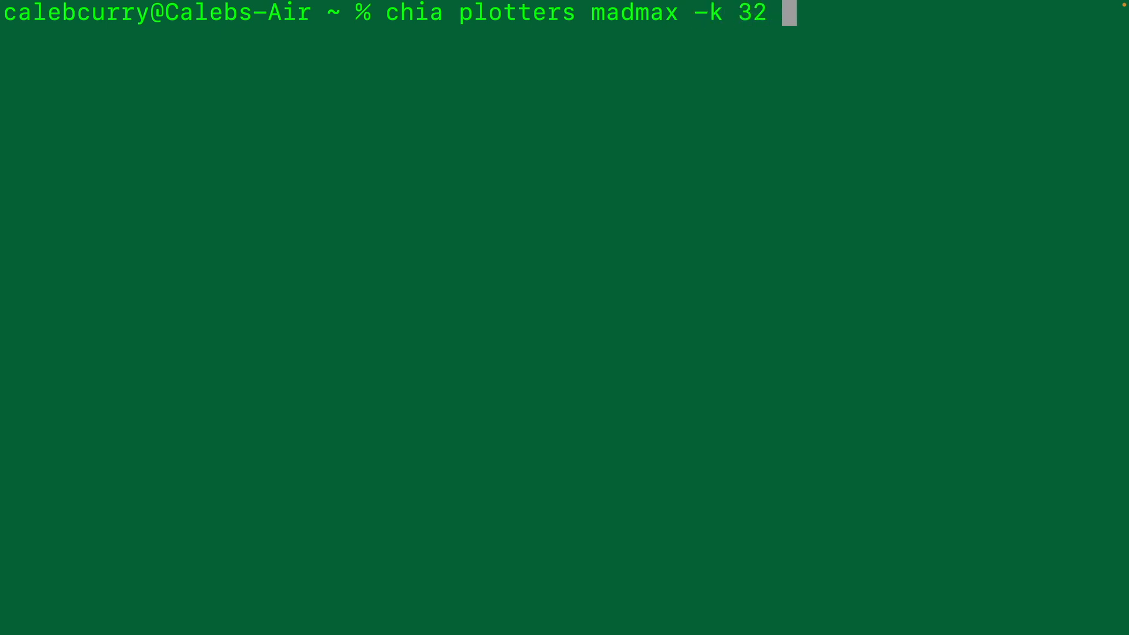
type("-n 1 -r")
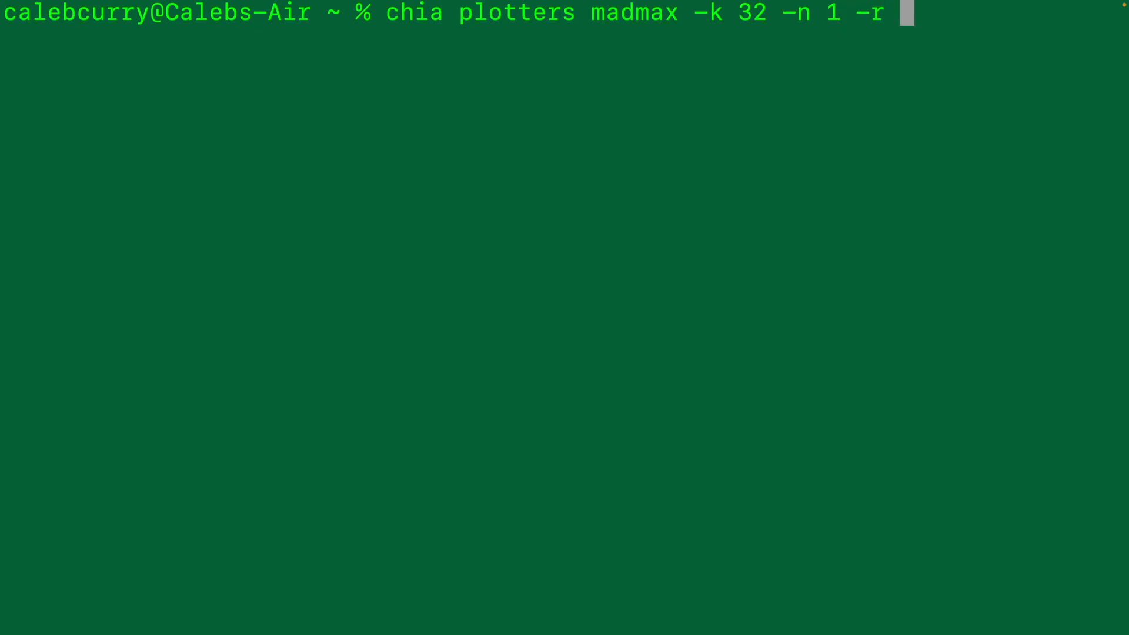
type("7 -")
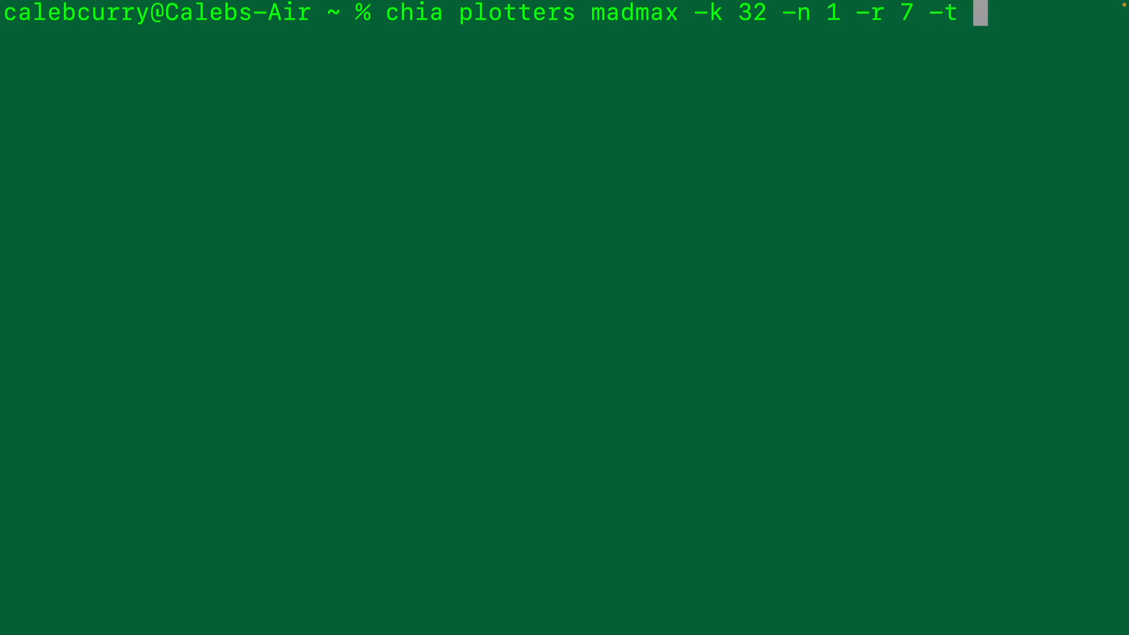
type("temp")
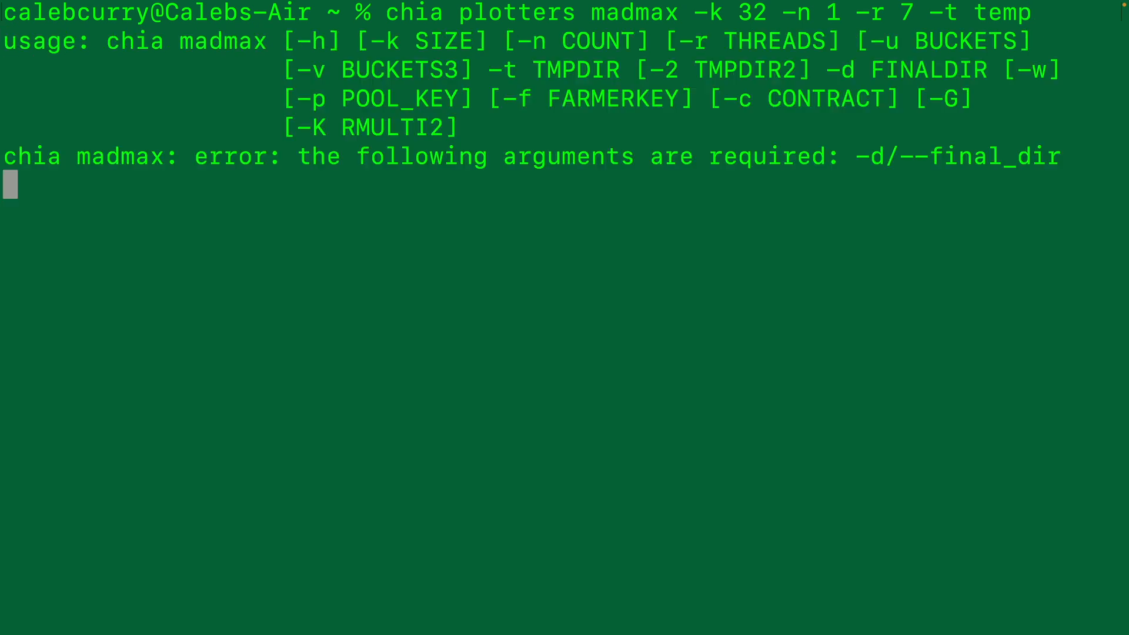
type("mkd")
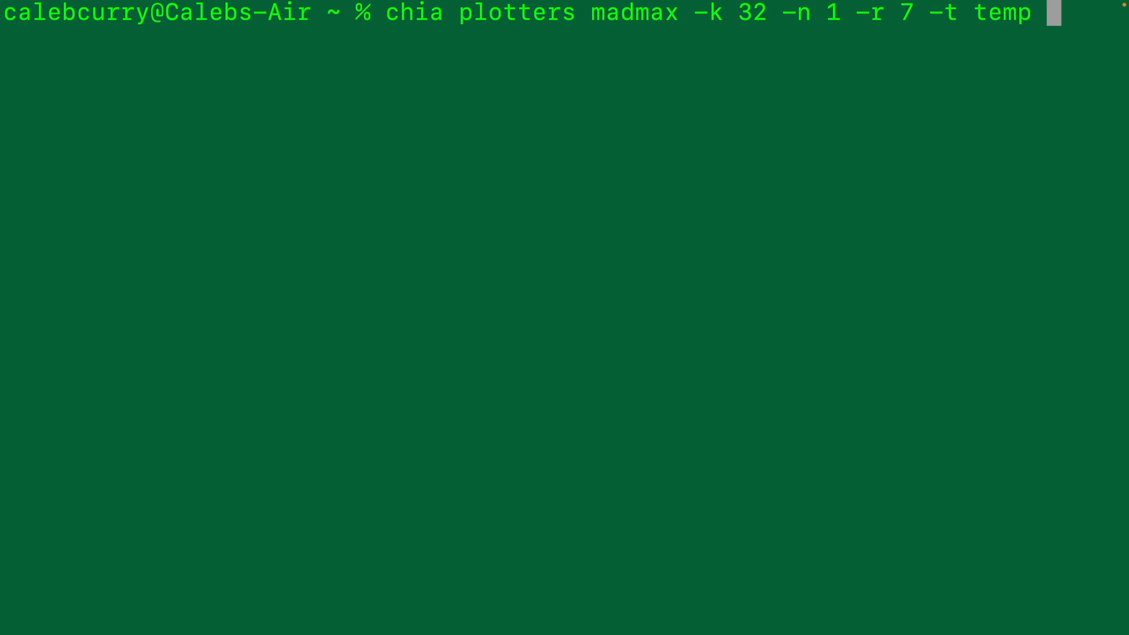
type("-d .")
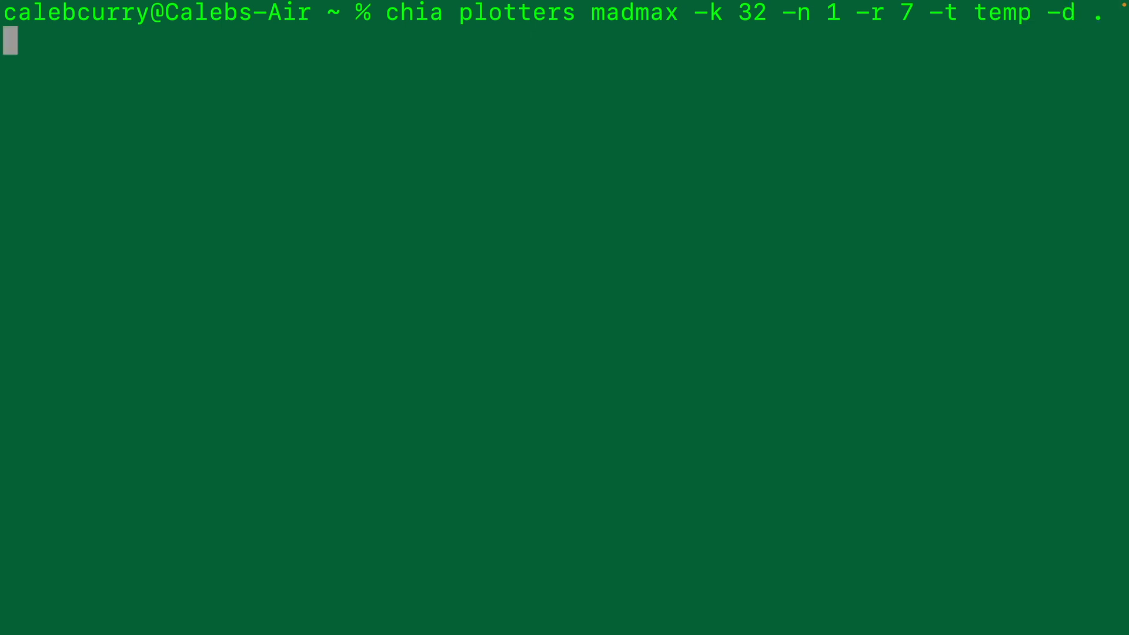
type("-f")
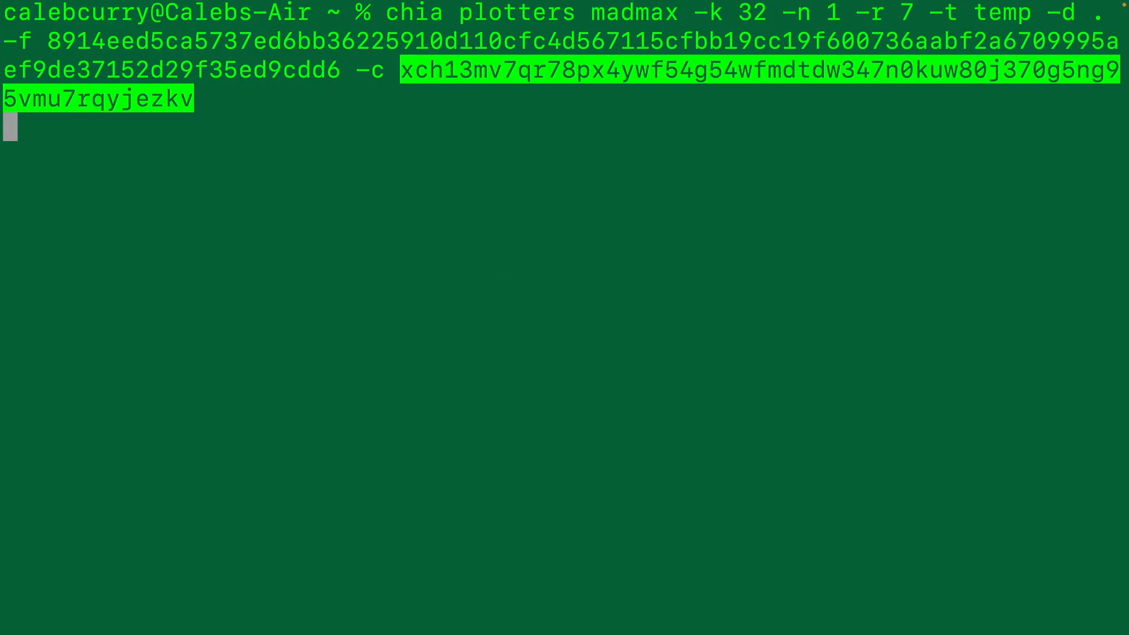
key("Return")
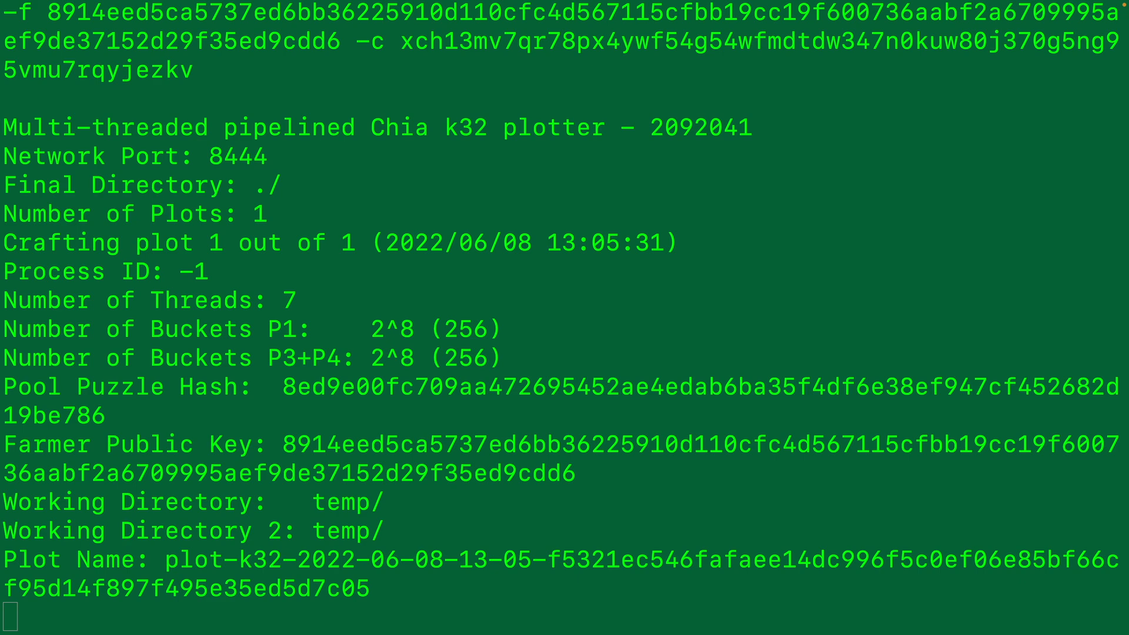
Let phase 1 table 1 finish, then abort the plot with Ctrl+C
scroll("down", 3)
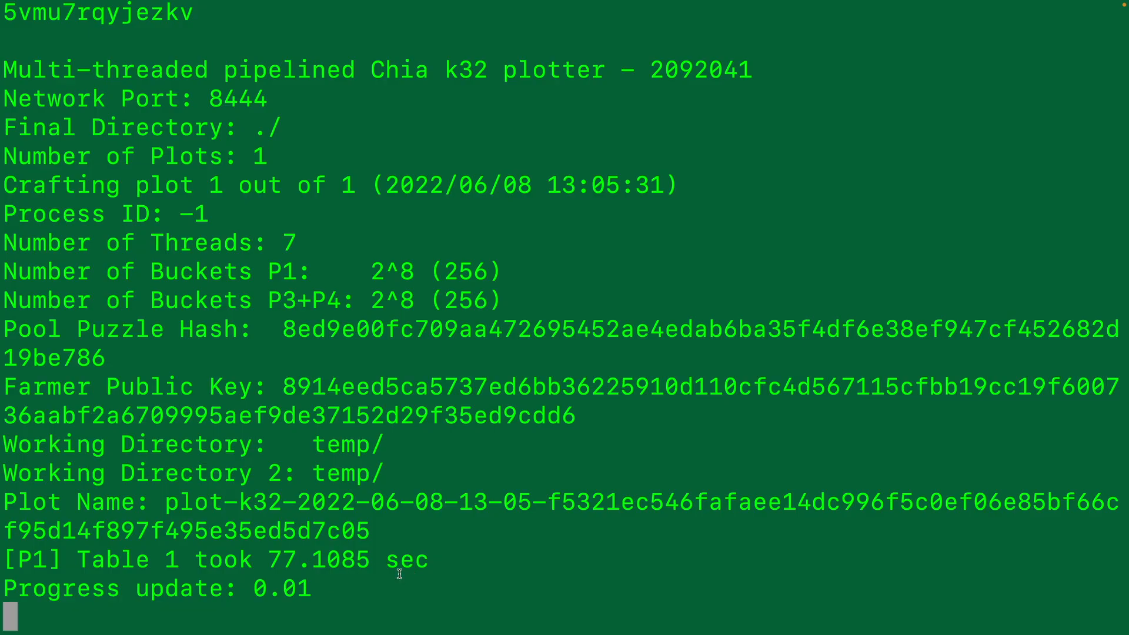
key("ctrl+c")
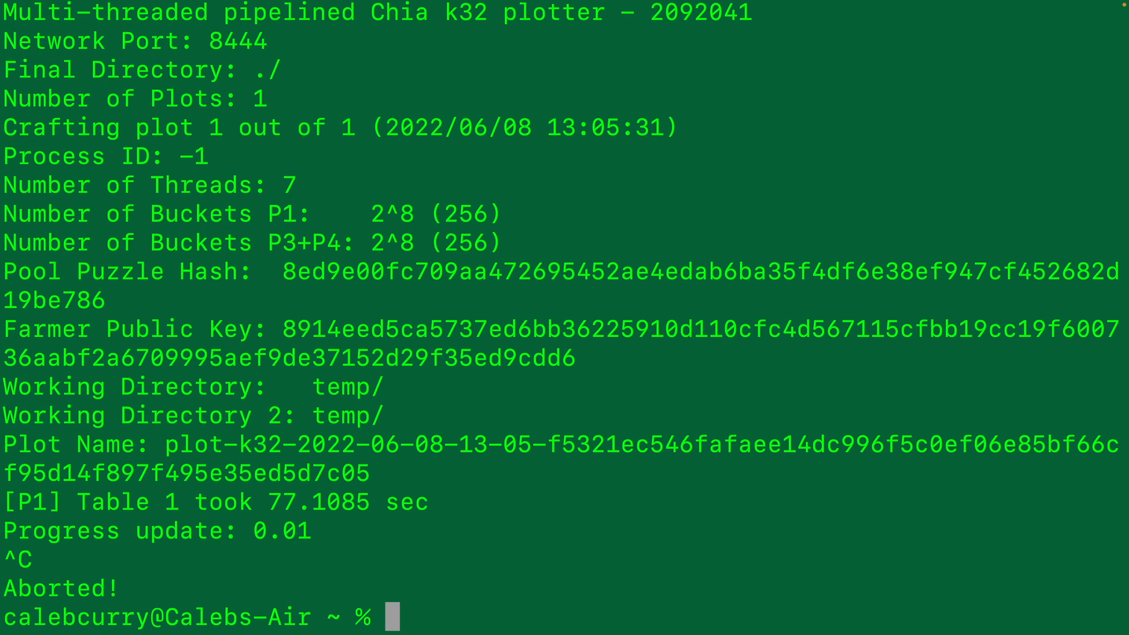